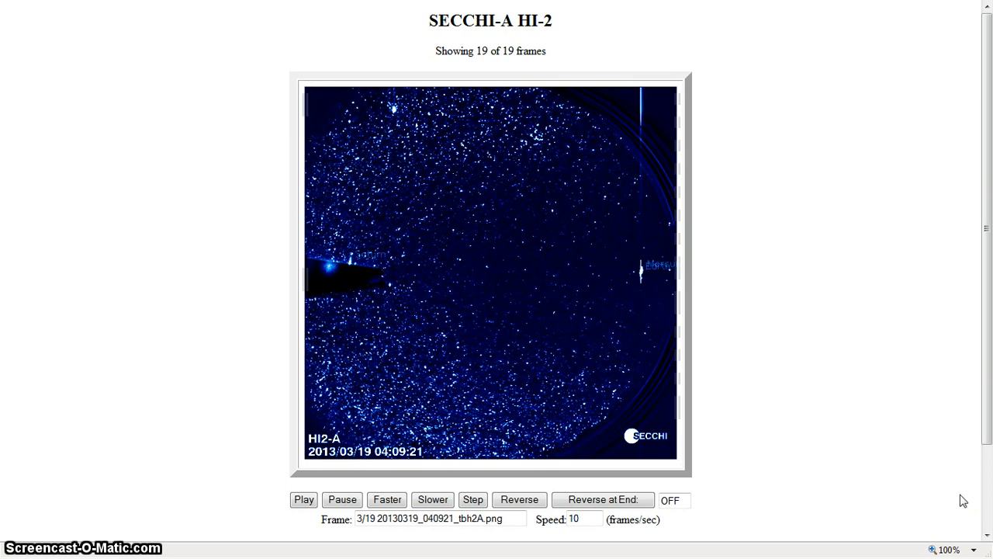
Step the 19 March 2013 HI-2A sequence forward to frame 13, showing the bright cloud.
{"action": "left_click", "coordinate": [472, 499]}
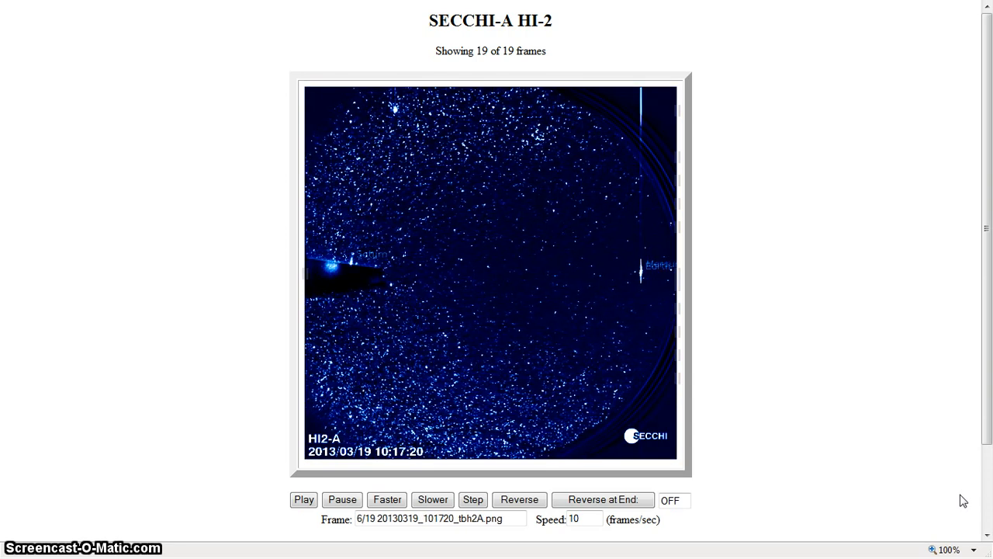
{"action": "left_click", "coordinate": [472, 499]}
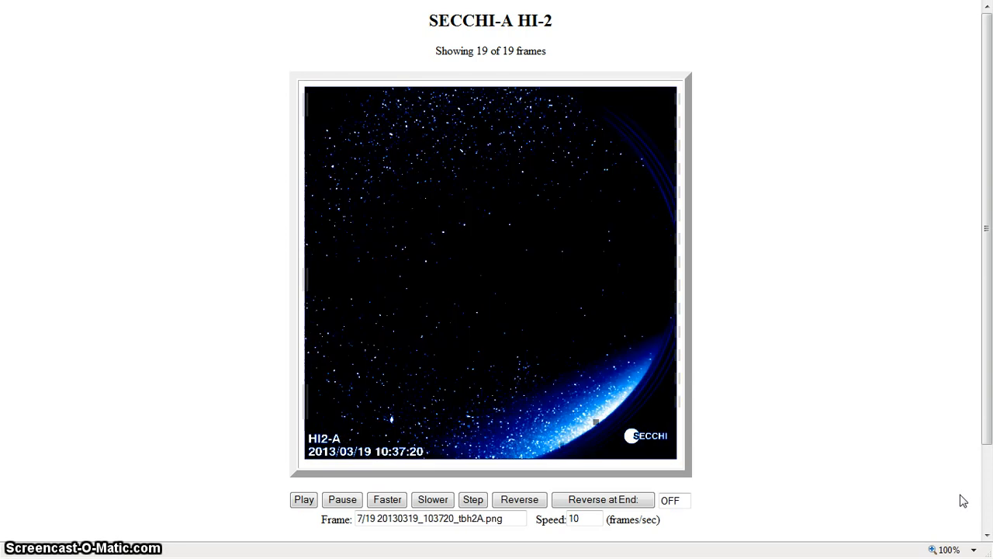
{"action": "left_click", "coordinate": [473, 499]}
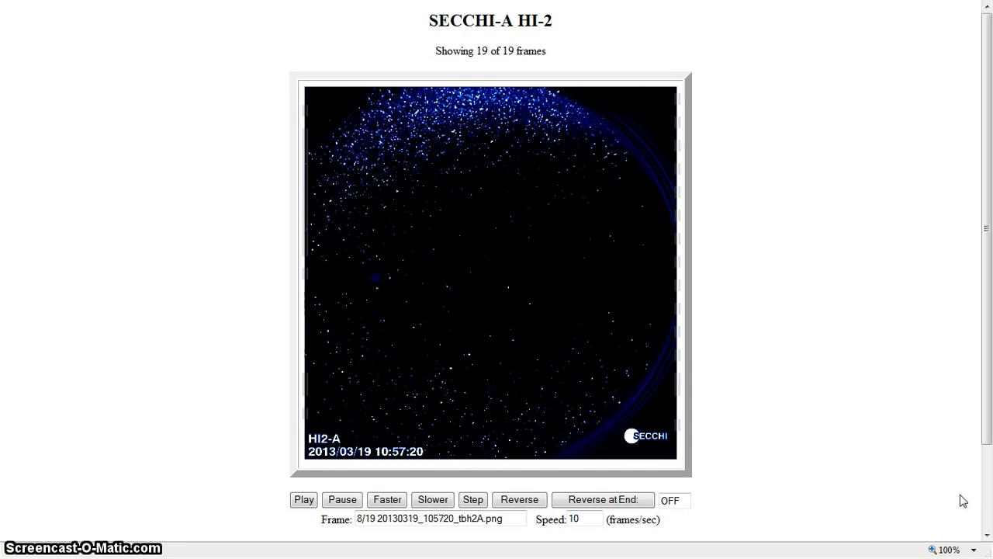
{"action": "left_click", "coordinate": [473, 499]}
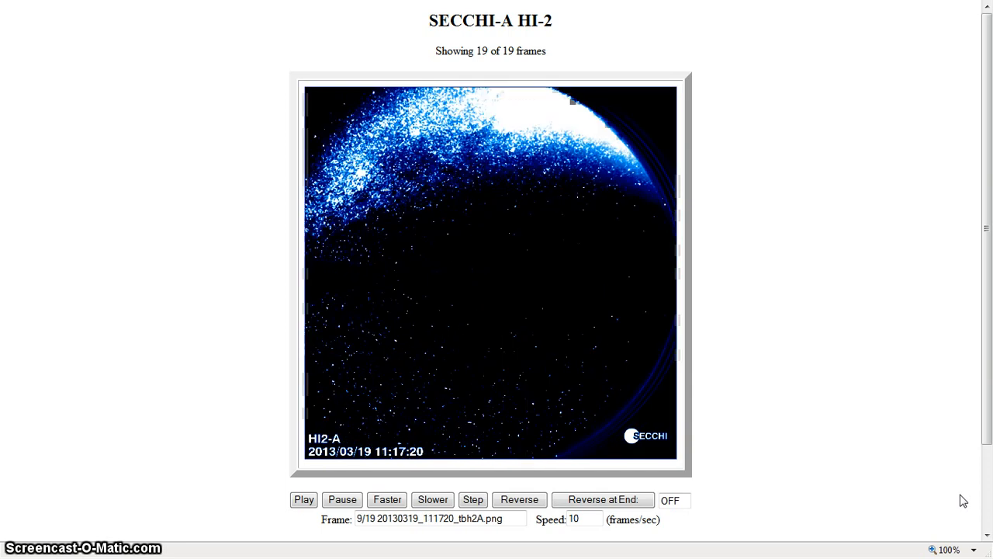
{"action": "left_click", "coordinate": [518, 499]}
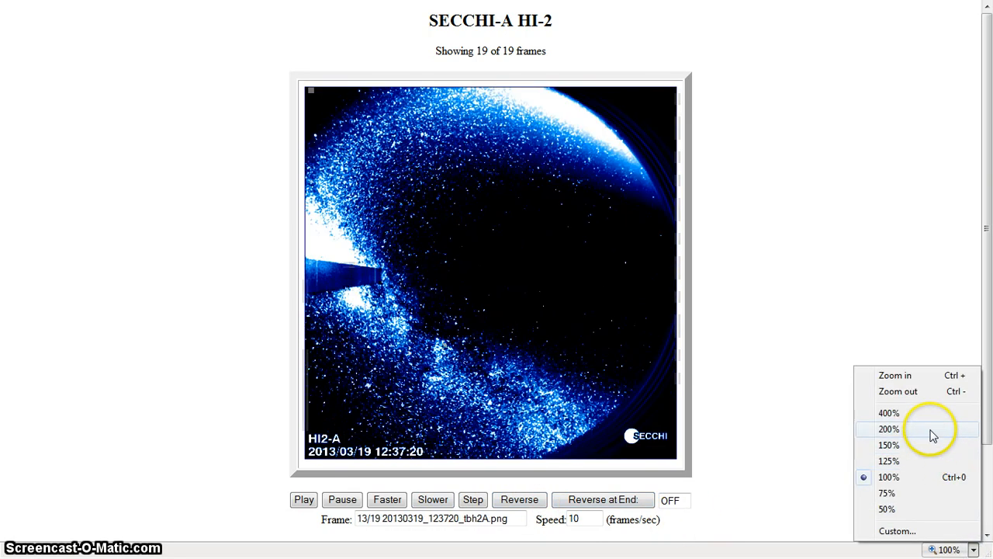
Set Internet Explorer's page zoom to 200% from the status-bar zoom menu.
{"action": "left_click", "coordinate": [888, 429]}
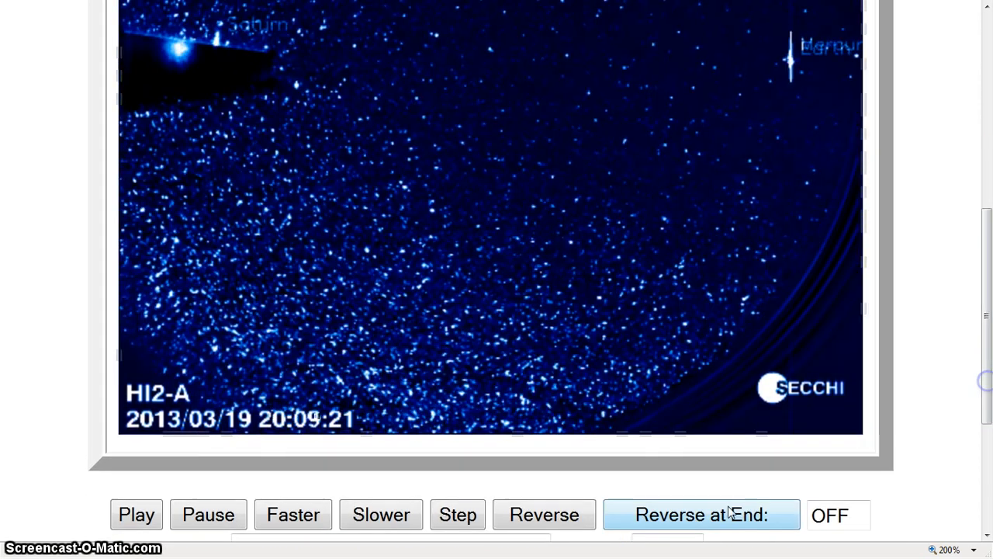
Play the enlarged HI-2A sequence, scrolling to watch the Saturn and Earth region.
{"action": "left_click", "coordinate": [381, 514]}
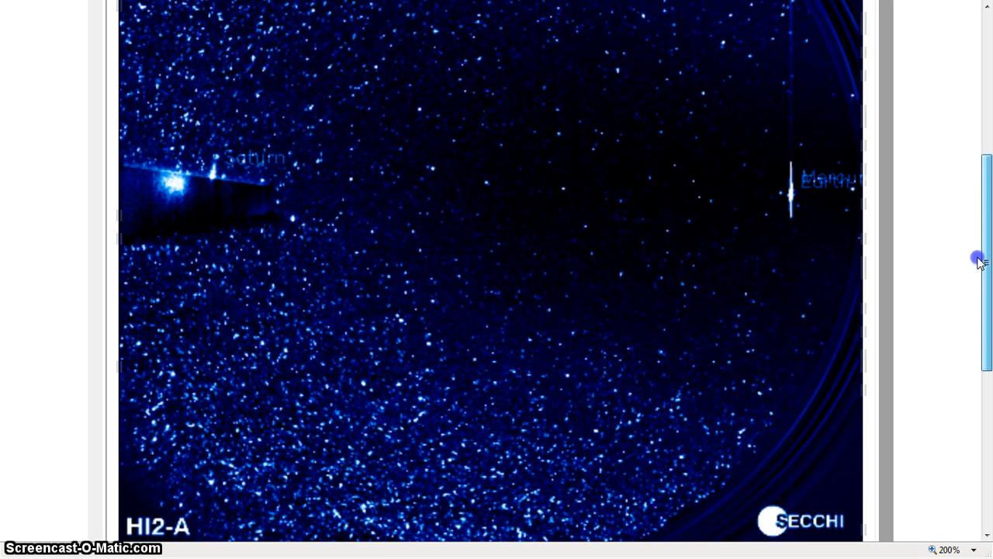
{"action": "scroll", "scroll_direction": "down", "scroll_amount": 3}
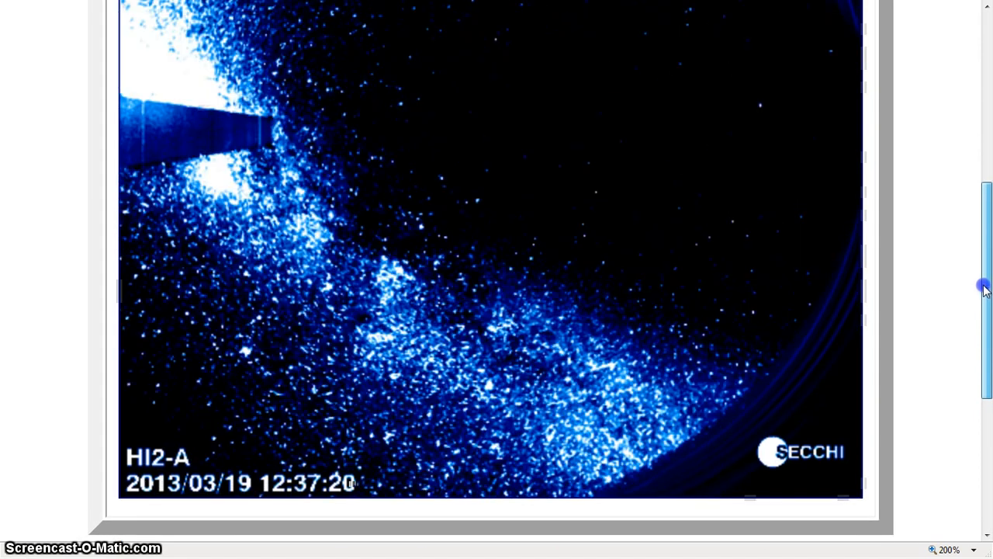
{"action": "scroll", "scroll_direction": "down", "scroll_amount": 3}
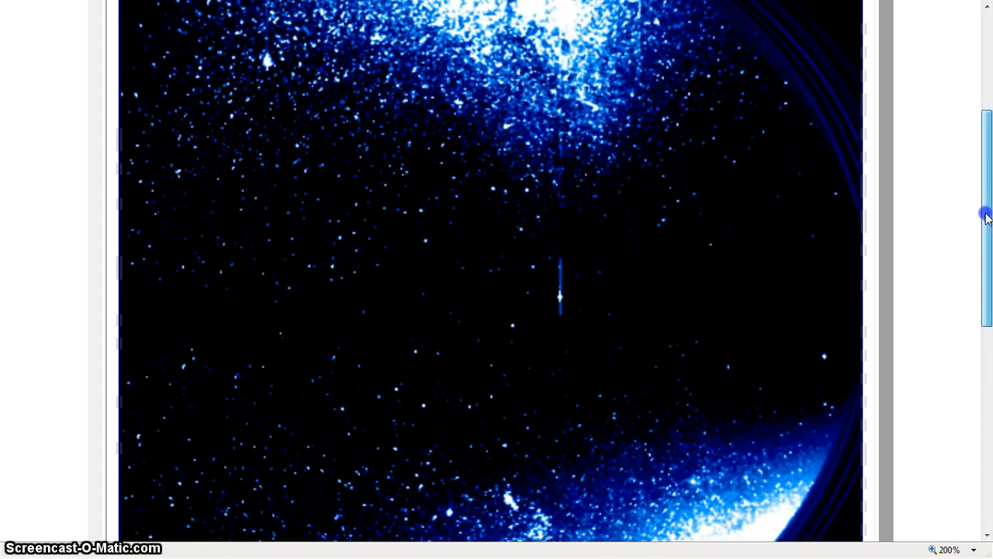
{"action": "scroll", "scroll_direction": "down", "scroll_amount": 3}
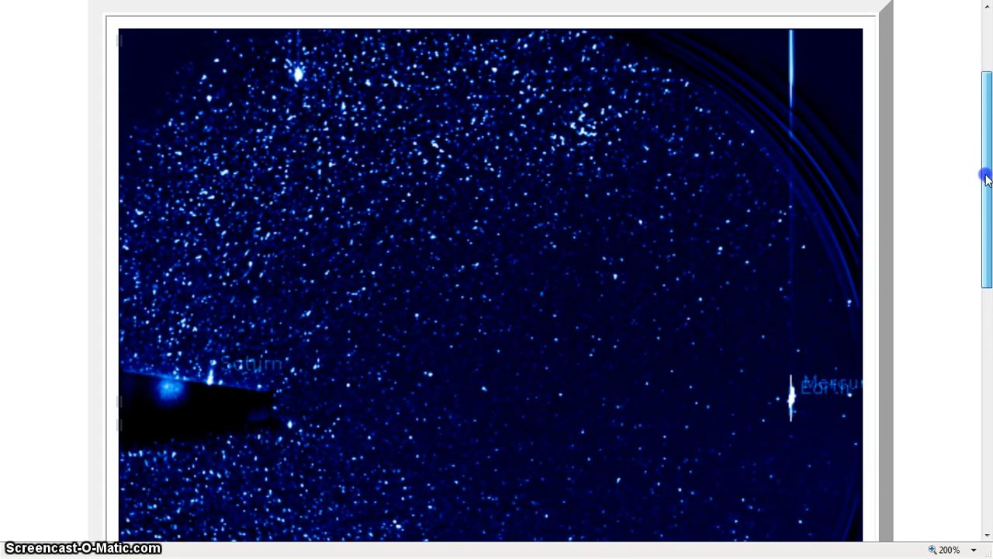
{"action": "scroll", "scroll_direction": "down", "scroll_amount": 3}
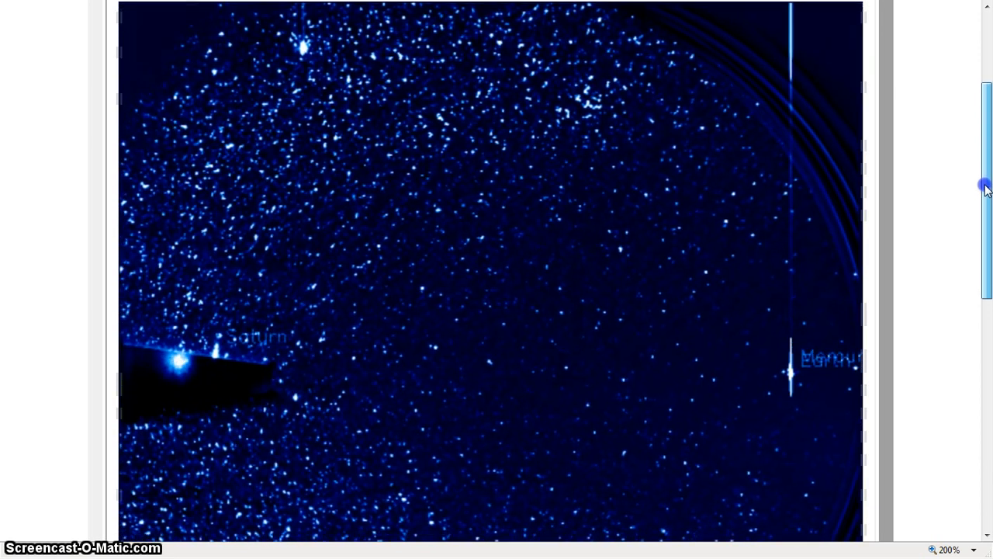
{"action": "scroll", "scroll_direction": "down", "scroll_amount": 3}
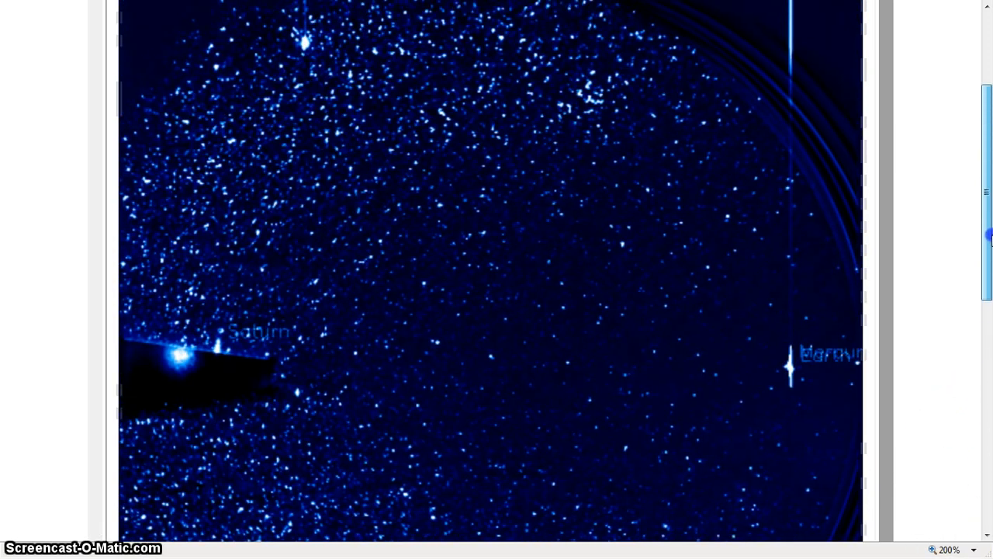
{"action": "scroll", "scroll_direction": "up", "scroll_amount": 3}
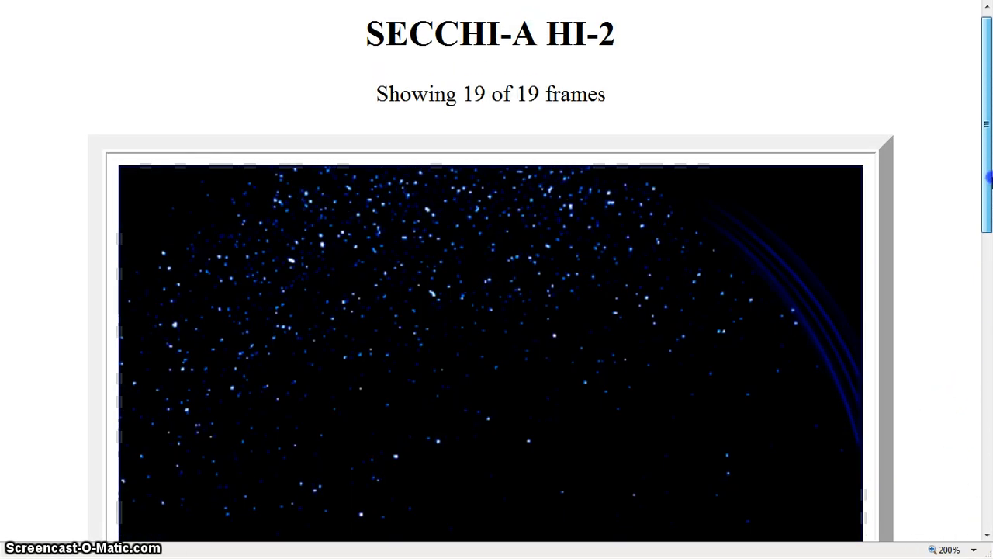
{"action": "scroll", "scroll_direction": "down", "scroll_amount": 3}
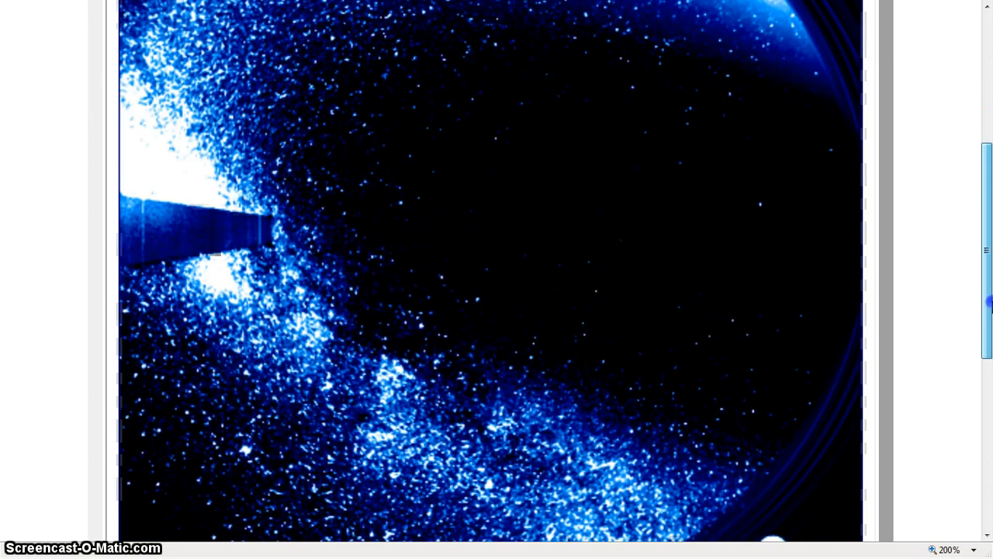
{"action": "scroll", "scroll_direction": "down", "scroll_amount": 3}
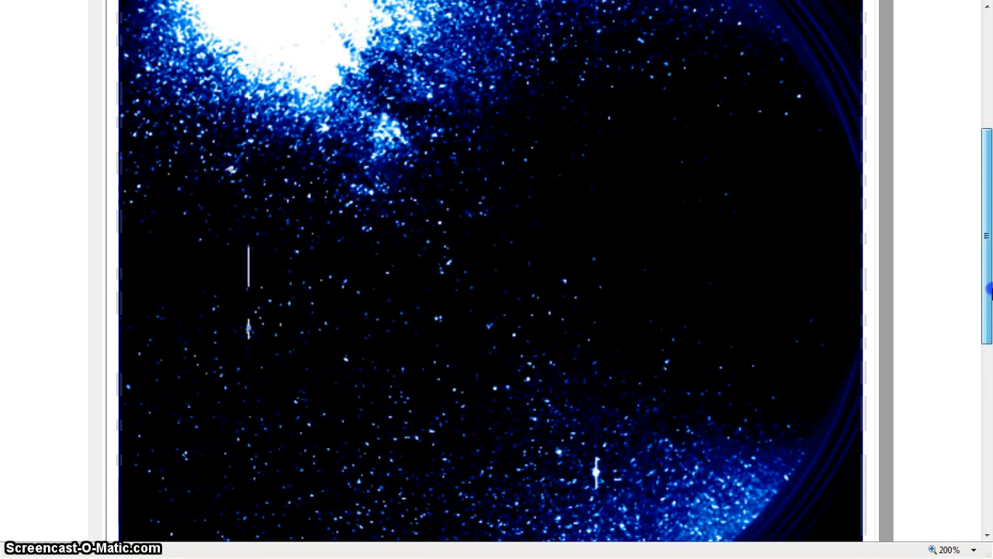
{"action": "scroll", "scroll_direction": "down", "scroll_amount": 3}
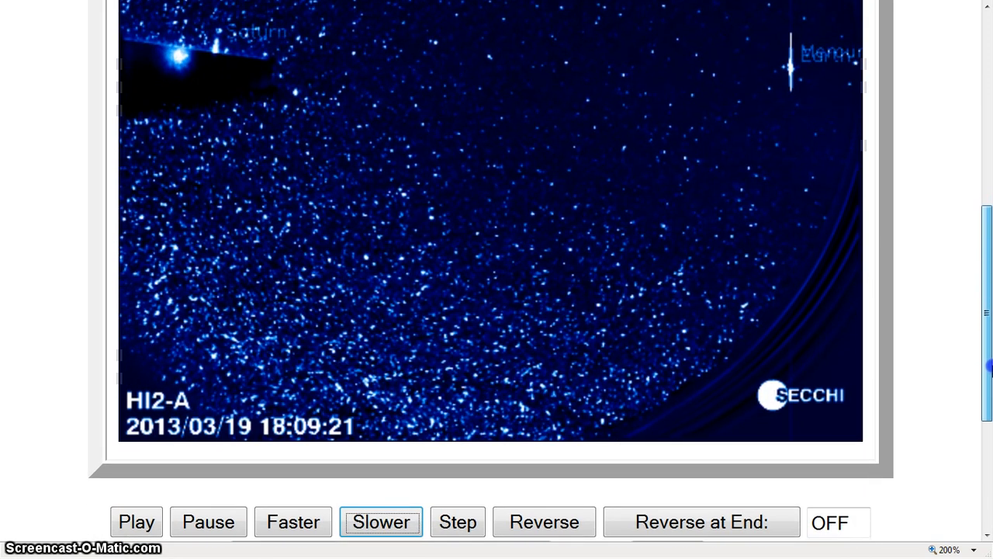
Slow the HI-2A playback and scroll to view the Venus, Jupiter and Mars frames.
{"action": "left_click", "coordinate": [544, 513]}
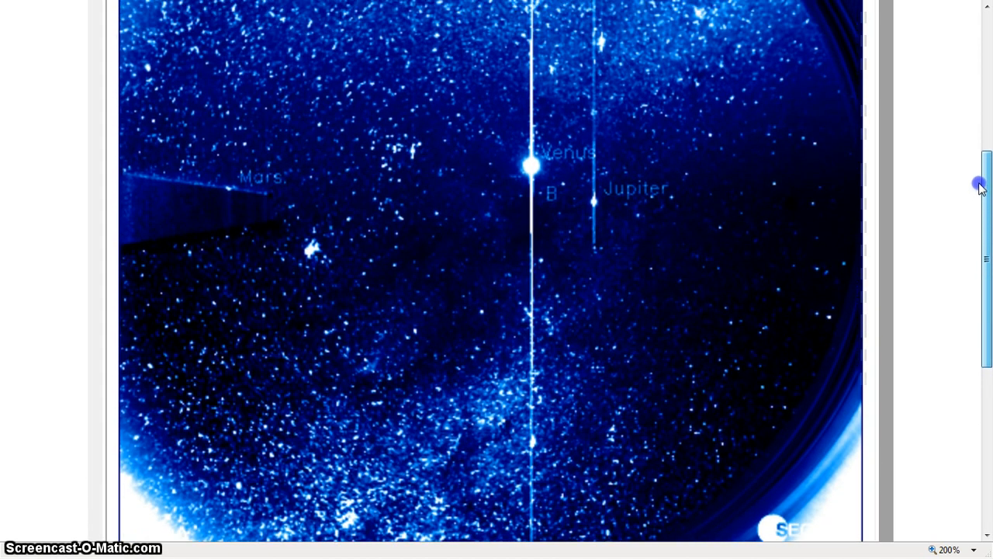
{"action": "scroll", "scroll_direction": "down", "scroll_amount": 3}
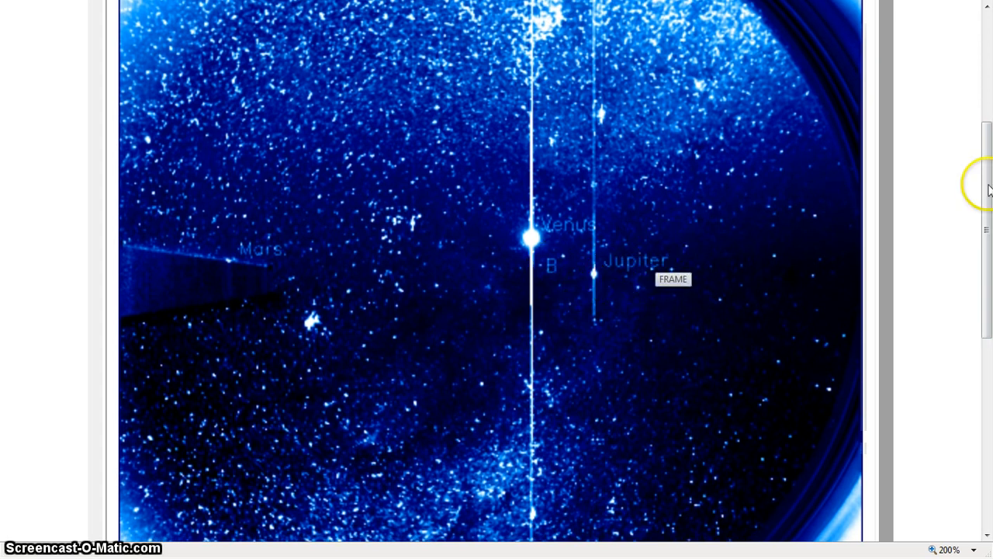
{"action": "scroll", "scroll_direction": "up", "scroll_amount": 3}
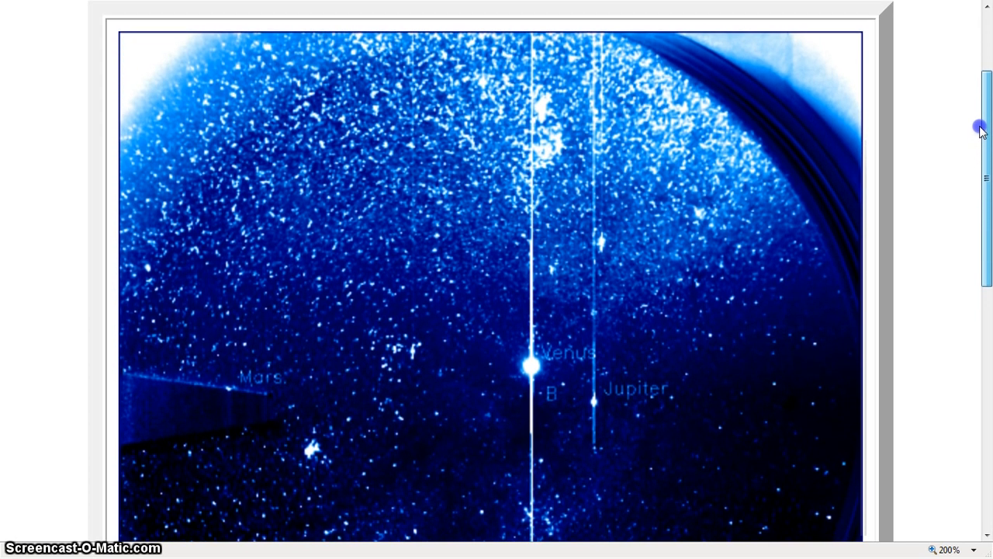
{"action": "scroll", "scroll_direction": "down", "scroll_amount": 3}
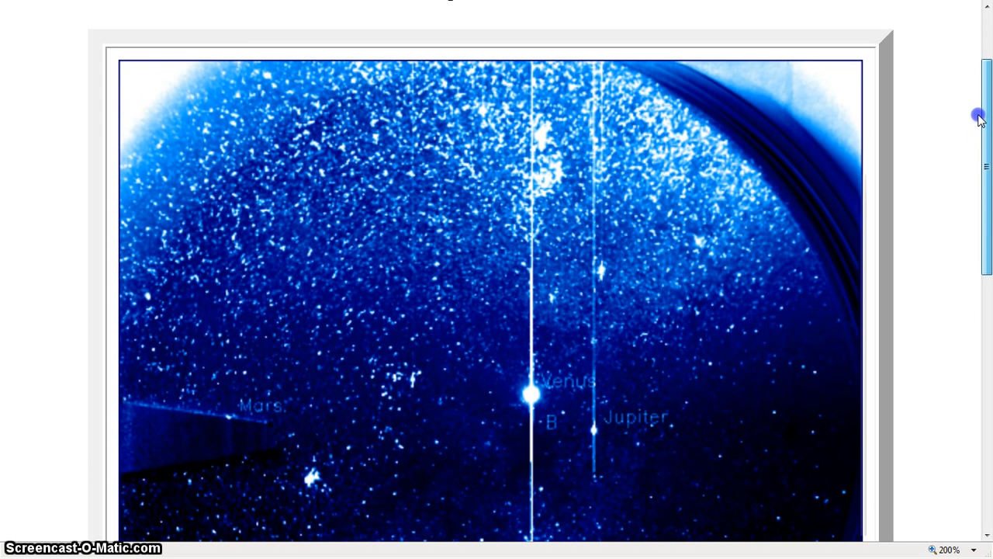
{"action": "scroll", "scroll_direction": "down", "scroll_amount": 3}
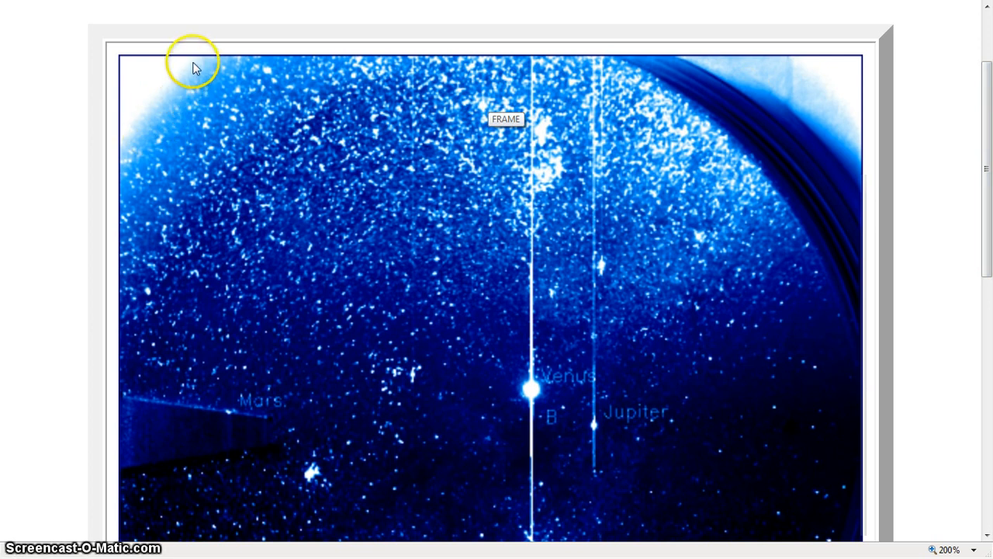
{"action": "mouse_move", "coordinate": [185, 84]}
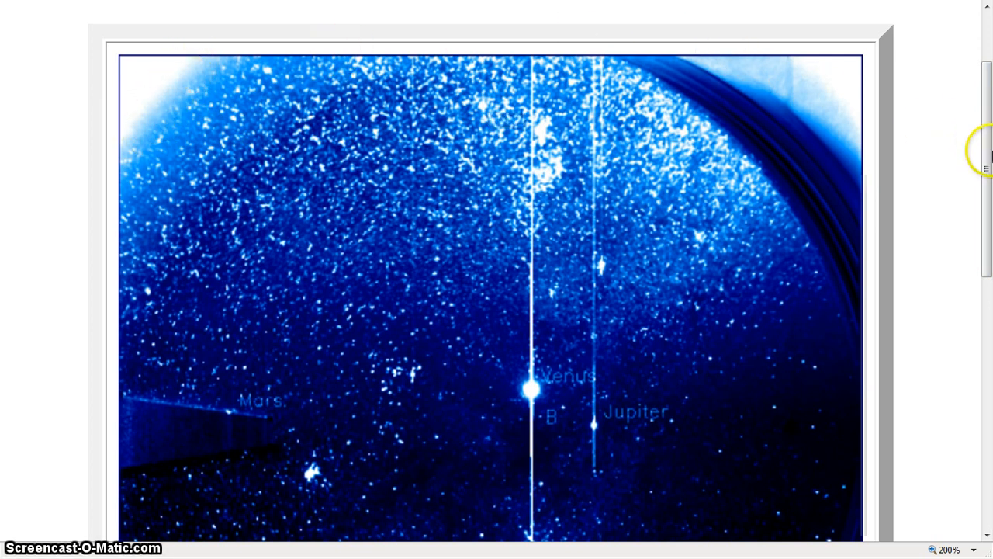
{"action": "scroll", "scroll_direction": "down", "scroll_amount": 3}
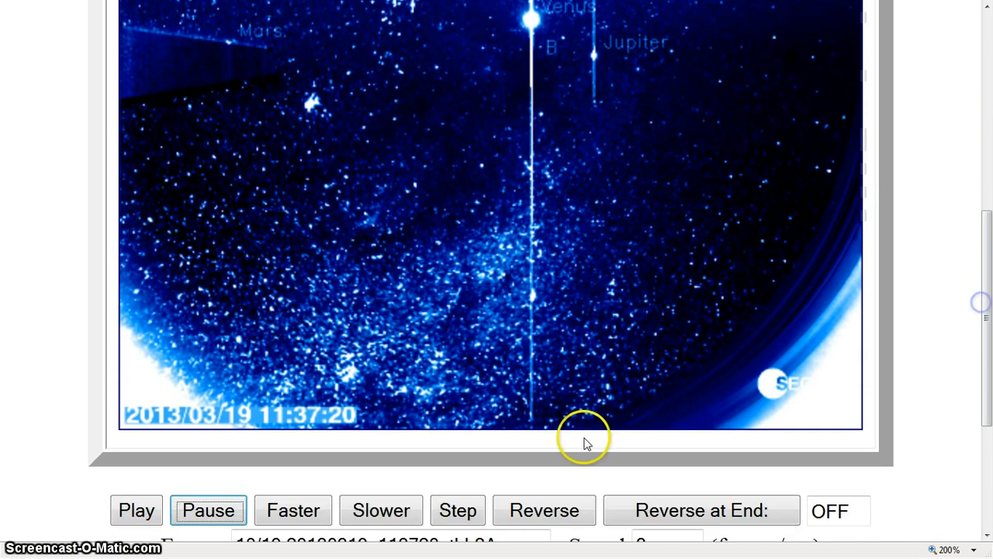
Pause the HI-2A playback on the 11:37:20 frame and scroll through it.
{"action": "left_click", "coordinate": [458, 510]}
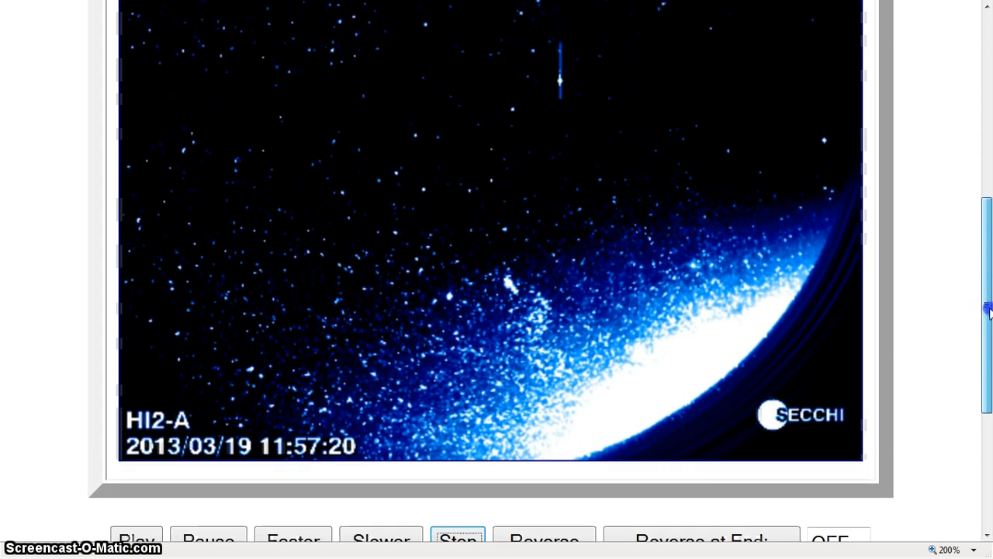
{"action": "scroll", "scroll_direction": "down", "scroll_amount": 3}
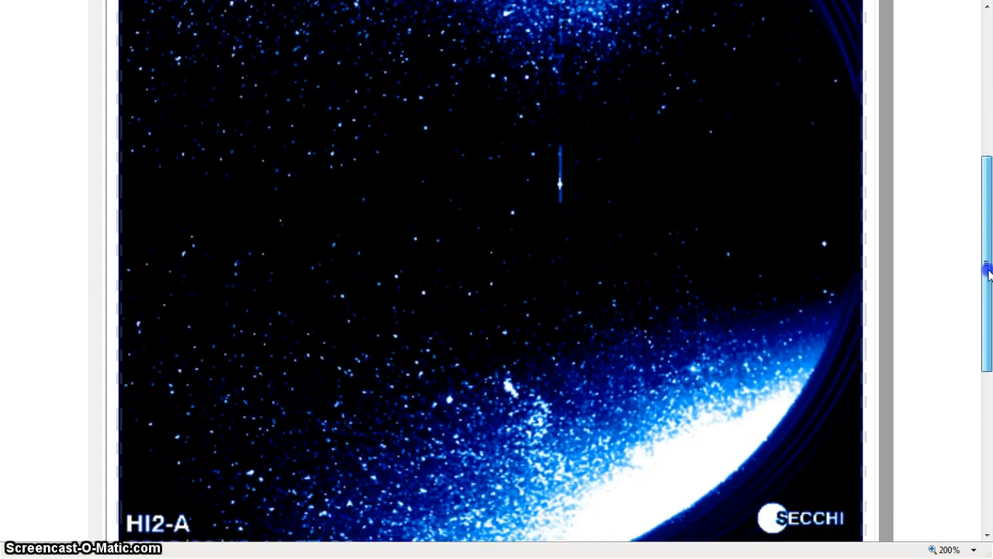
{"action": "scroll", "scroll_direction": "down", "scroll_amount": 3}
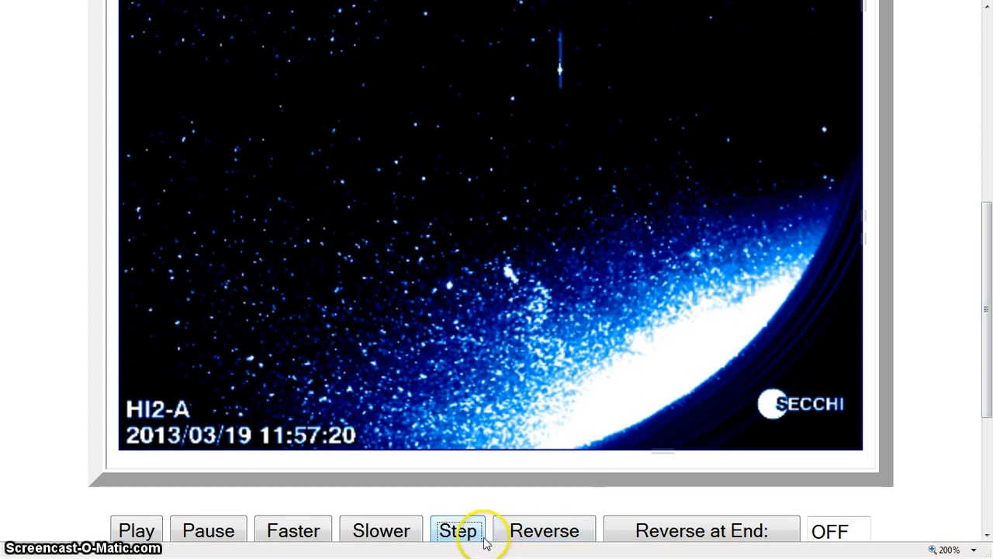
Step one frame forward and scroll to inspect the new HI-2A image.
{"action": "left_click", "coordinate": [457, 530]}
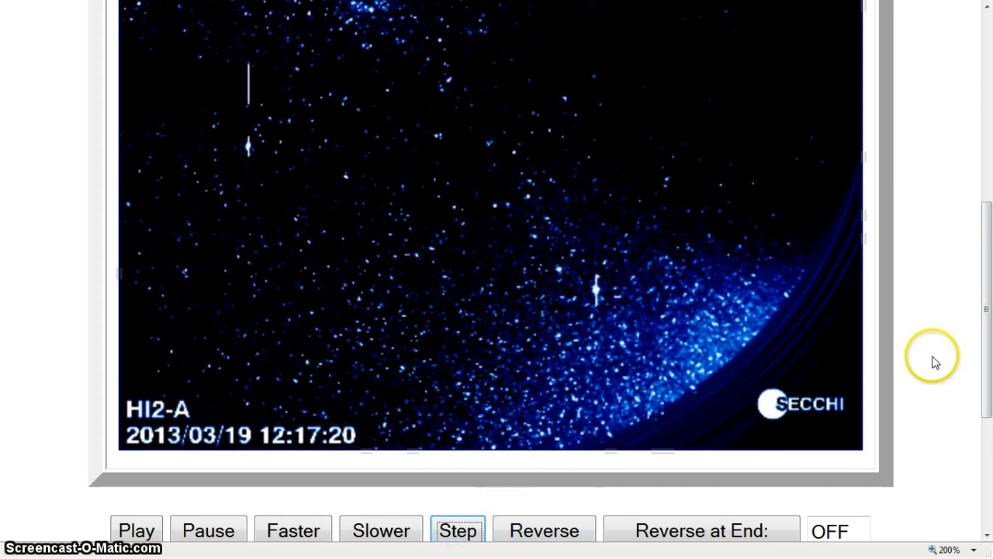
{"action": "scroll", "scroll_direction": "down", "scroll_amount": 3}
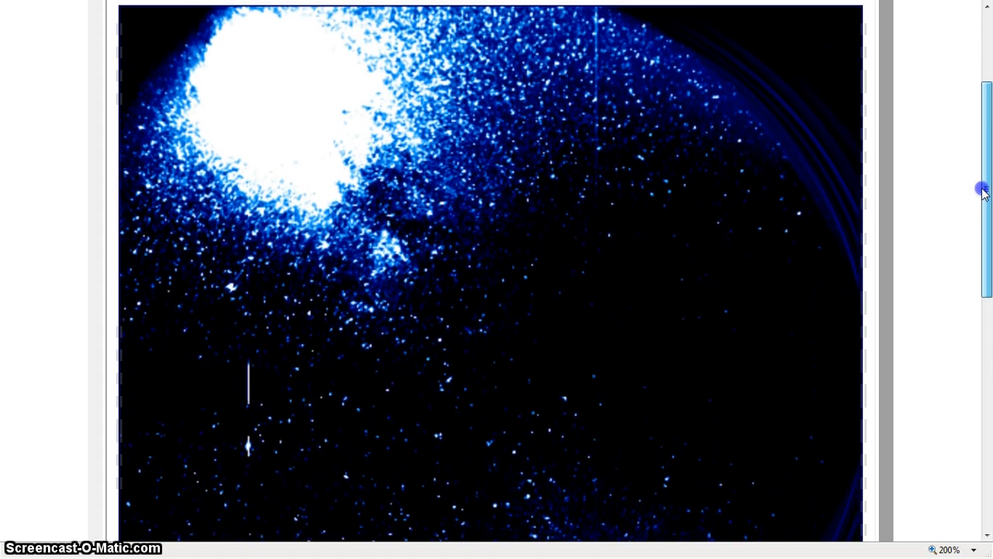
{"action": "scroll", "scroll_direction": "down", "scroll_amount": 3}
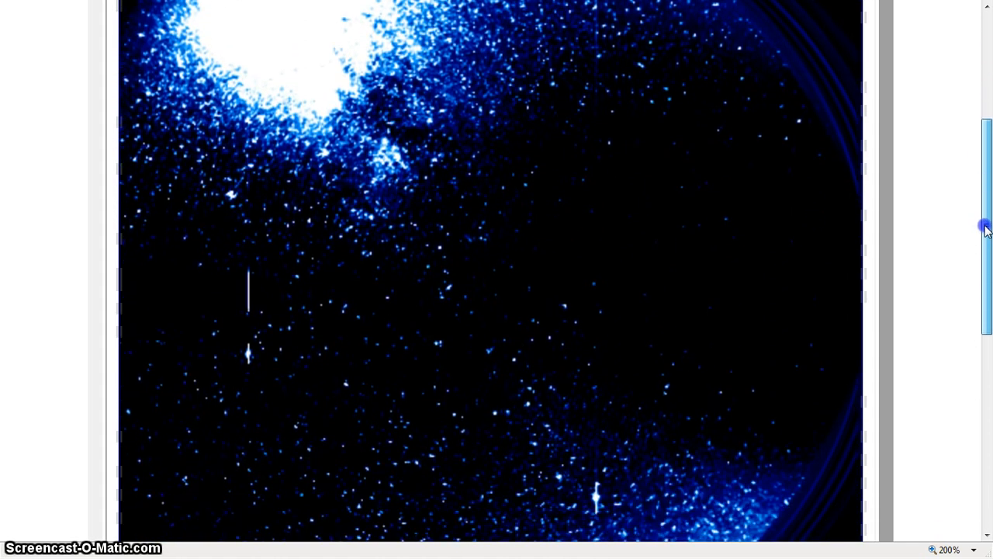
{"action": "scroll", "scroll_direction": "down", "scroll_amount": 3}
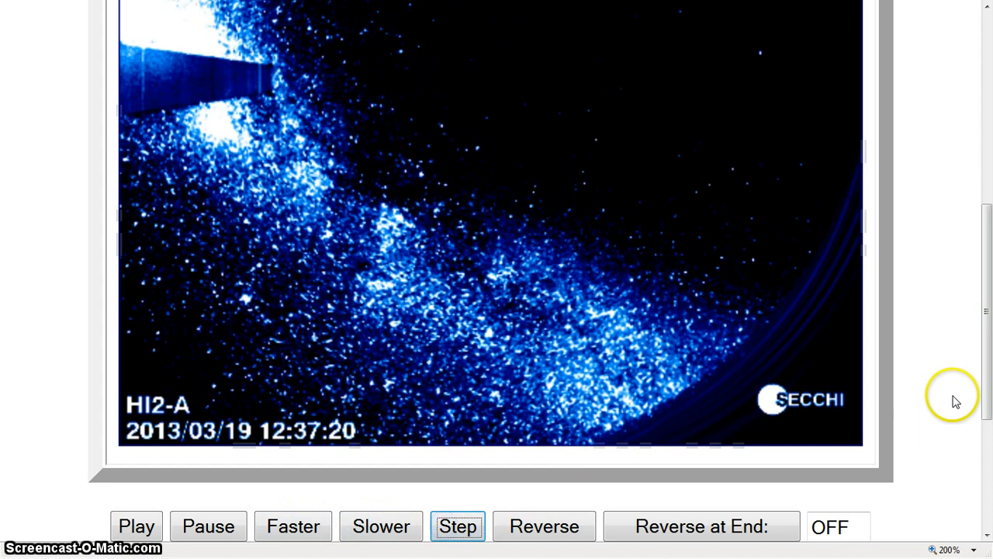
{"action": "scroll", "scroll_direction": "down", "scroll_amount": 3}
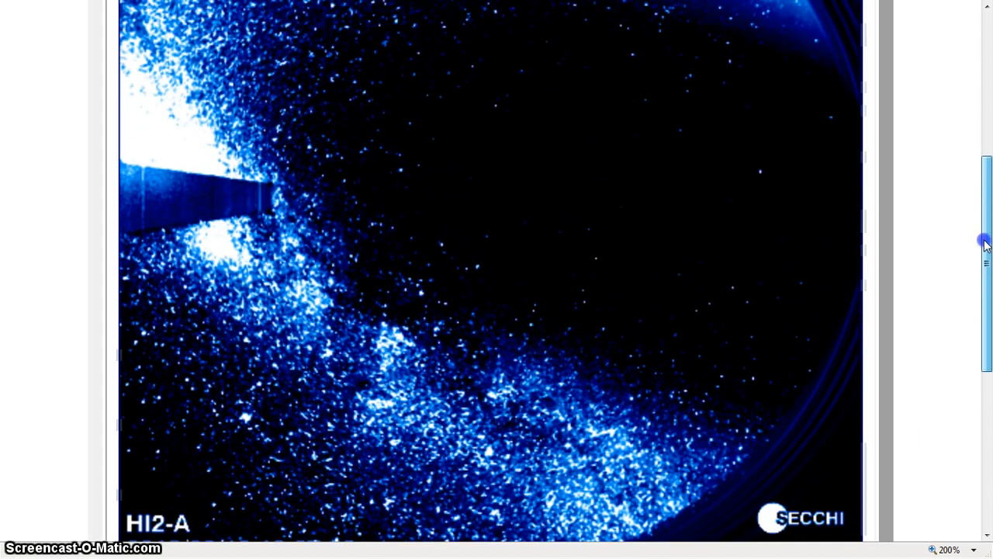
{"action": "scroll", "scroll_direction": "down", "scroll_amount": 3}
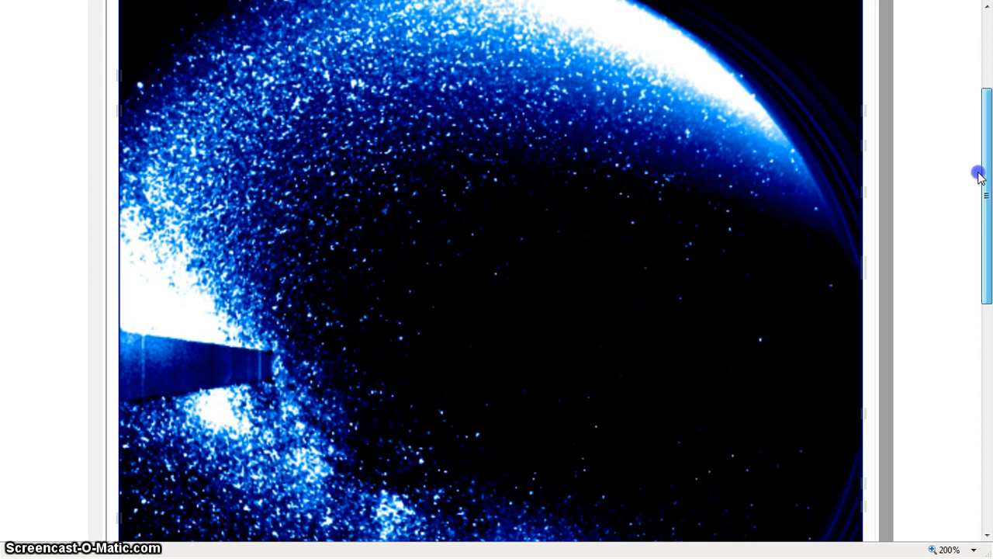
{"action": "scroll", "scroll_direction": "down", "scroll_amount": 3}
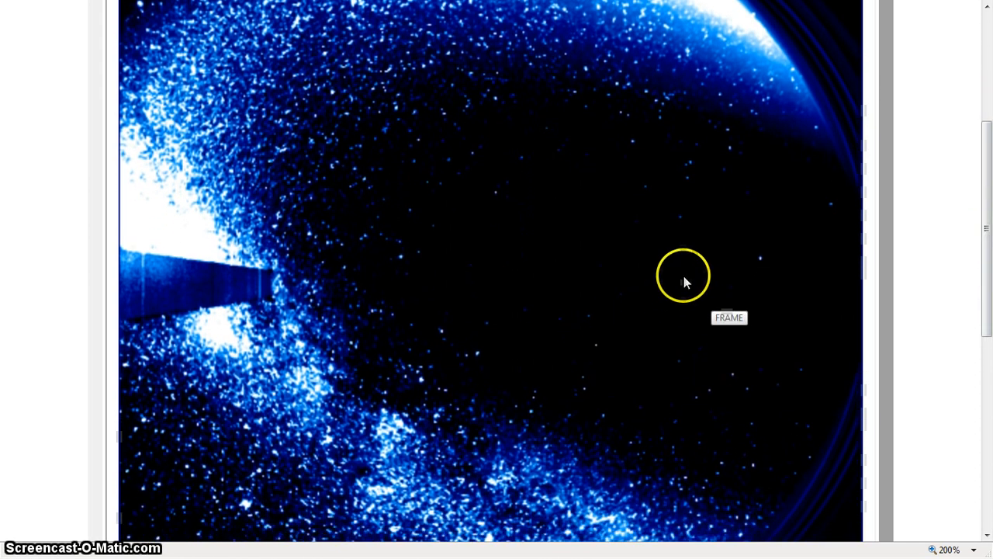
{"action": "scroll", "scroll_direction": "down", "scroll_amount": 3}
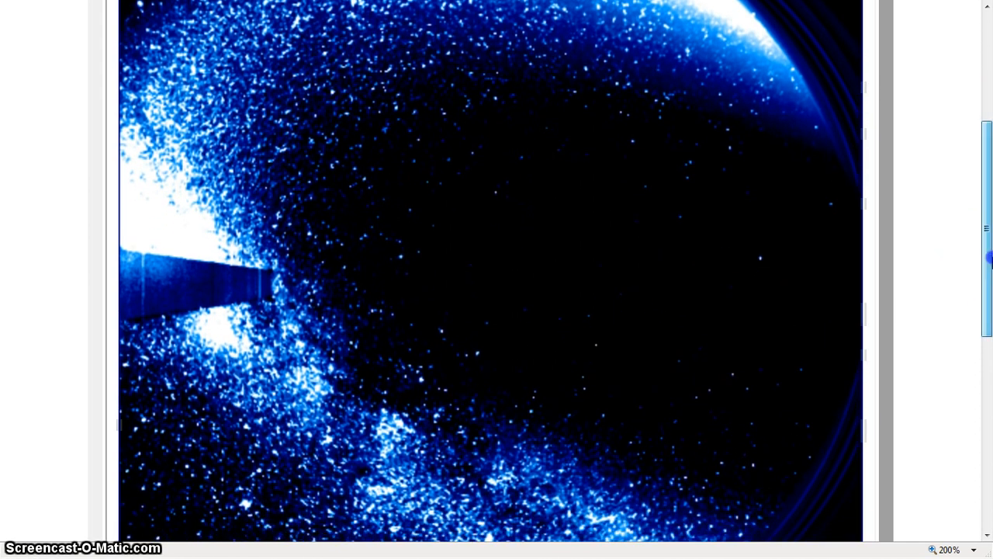
{"action": "scroll", "scroll_direction": "down", "scroll_amount": 3}
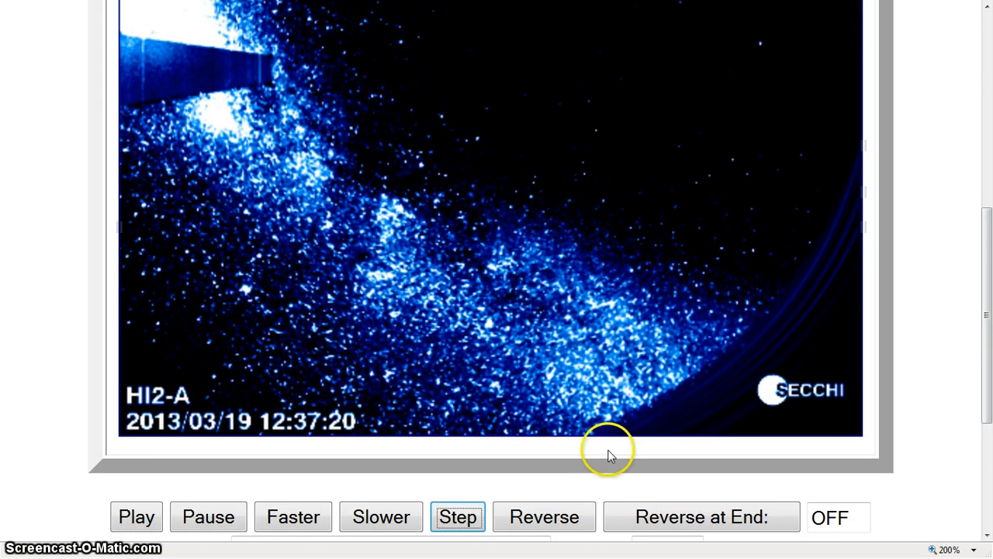
{"action": "mouse_move", "coordinate": [961, 208]}
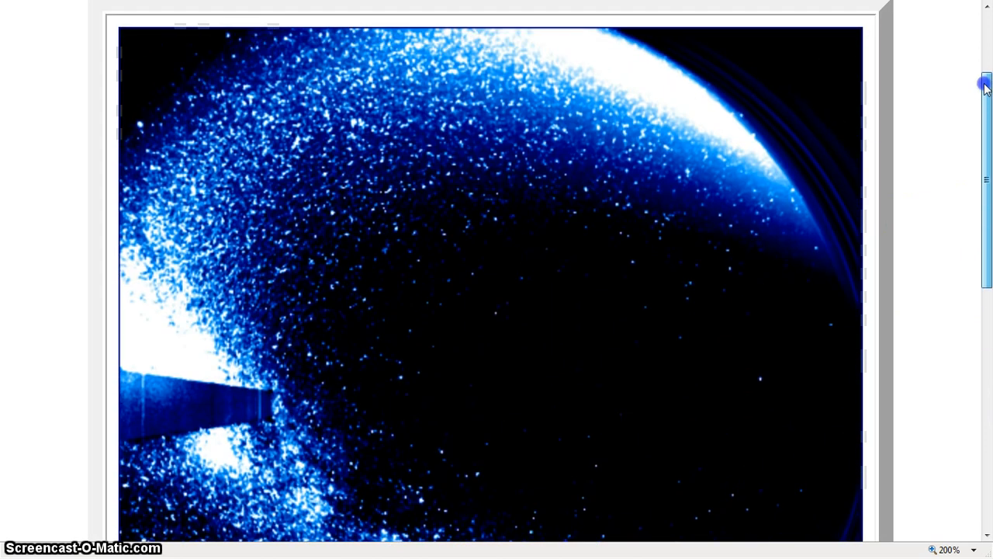
{"action": "scroll", "scroll_direction": "down", "scroll_amount": 3}
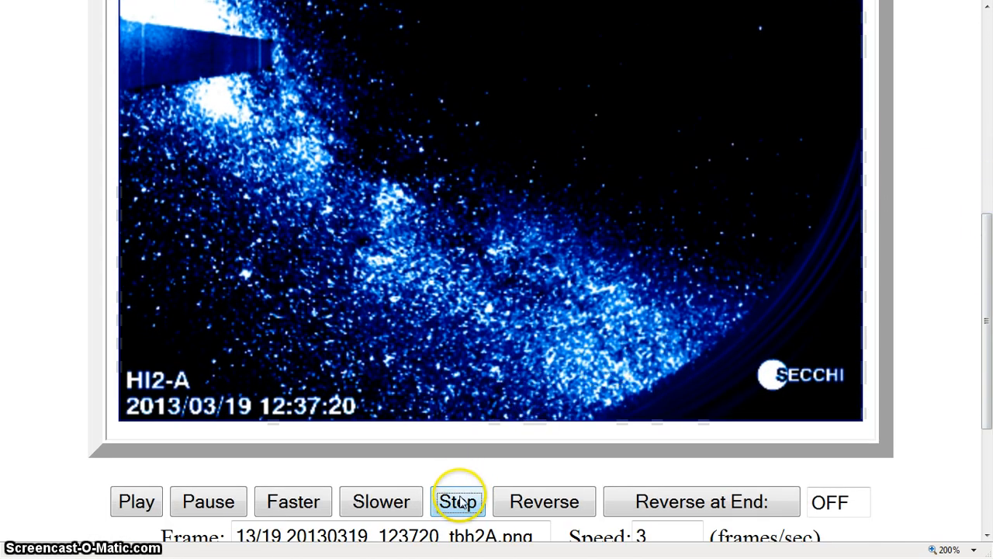
Step to the 2013/03/19 12:57:20 frame and scroll to Saturn and Earth.
{"action": "left_click", "coordinate": [457, 501]}
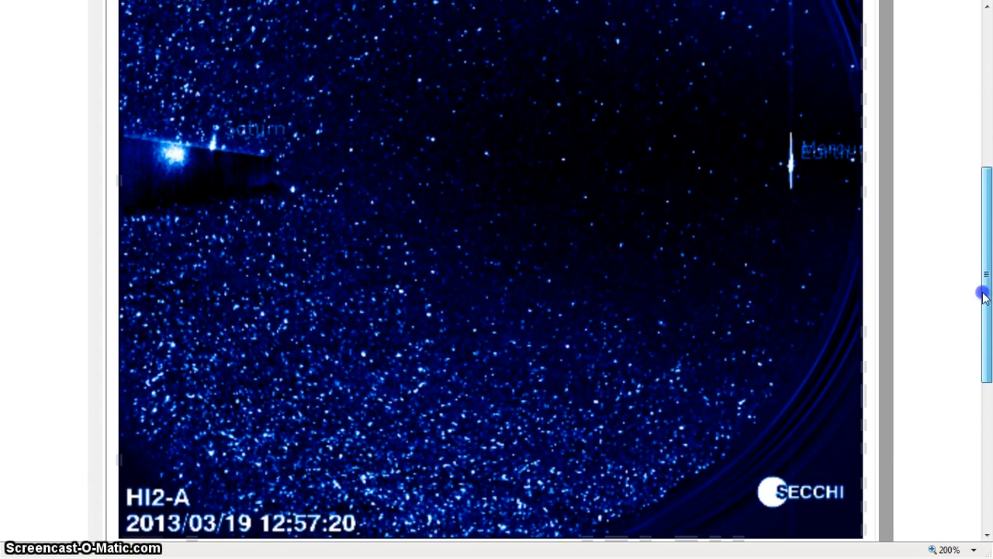
{"action": "scroll", "scroll_direction": "down", "scroll_amount": 3}
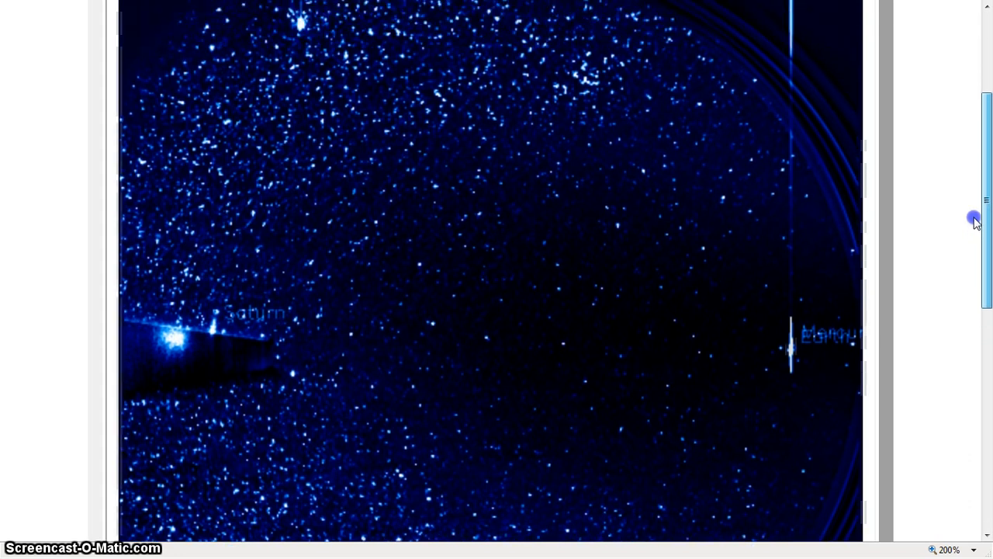
{"action": "scroll", "scroll_direction": "down", "scroll_amount": 3}
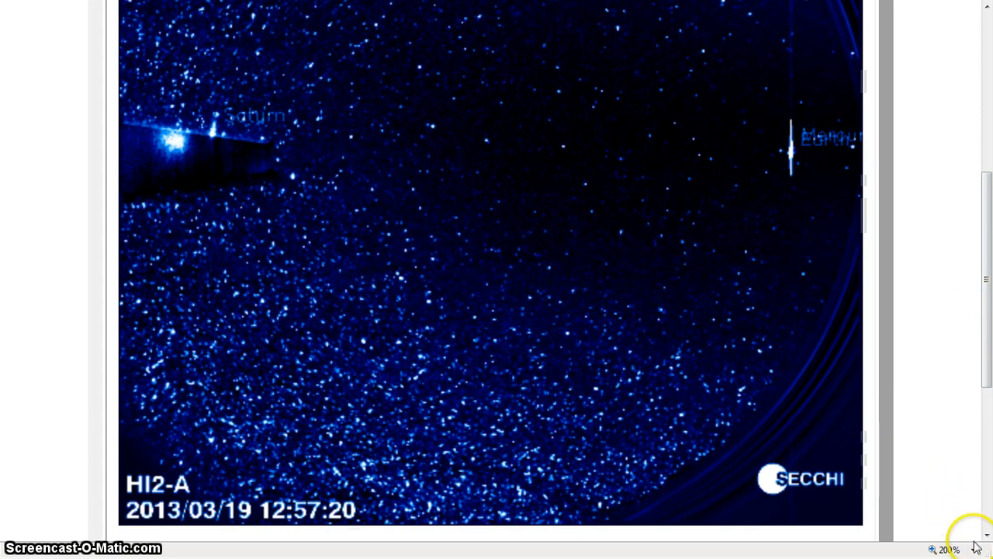
Zoom the page to 400% and scroll to the area around Saturn.
{"action": "left_click", "coordinate": [947, 548]}
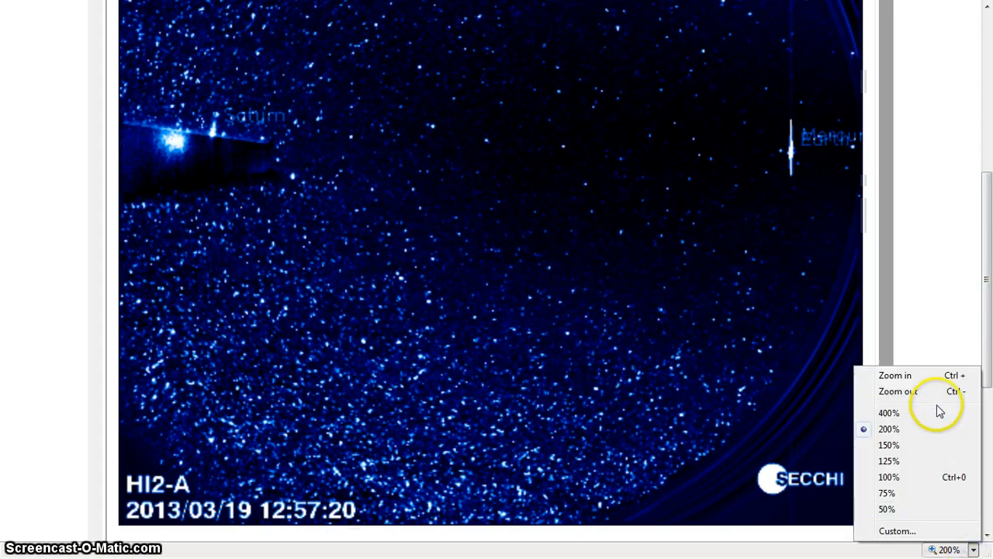
{"action": "left_click", "coordinate": [889, 412]}
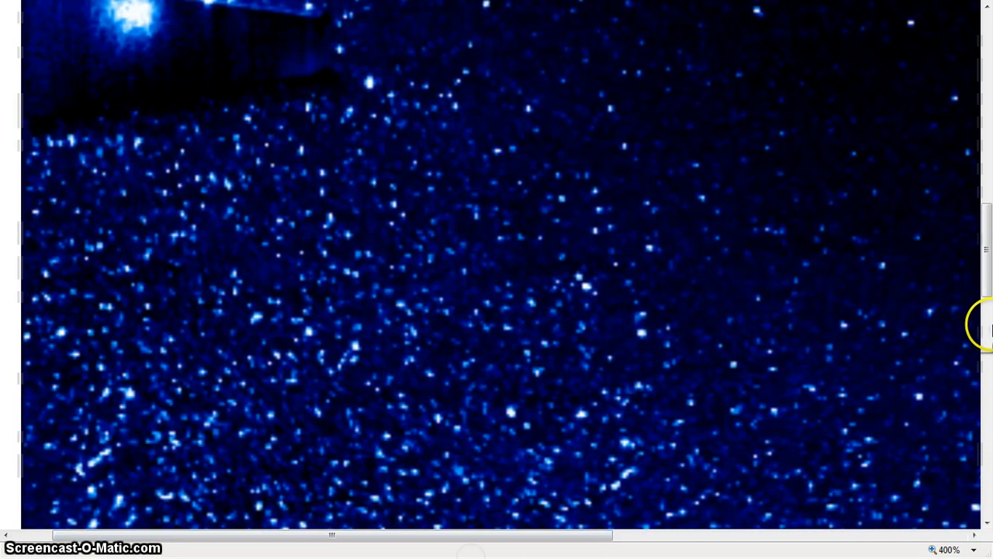
{"action": "left_click", "coordinate": [948, 548]}
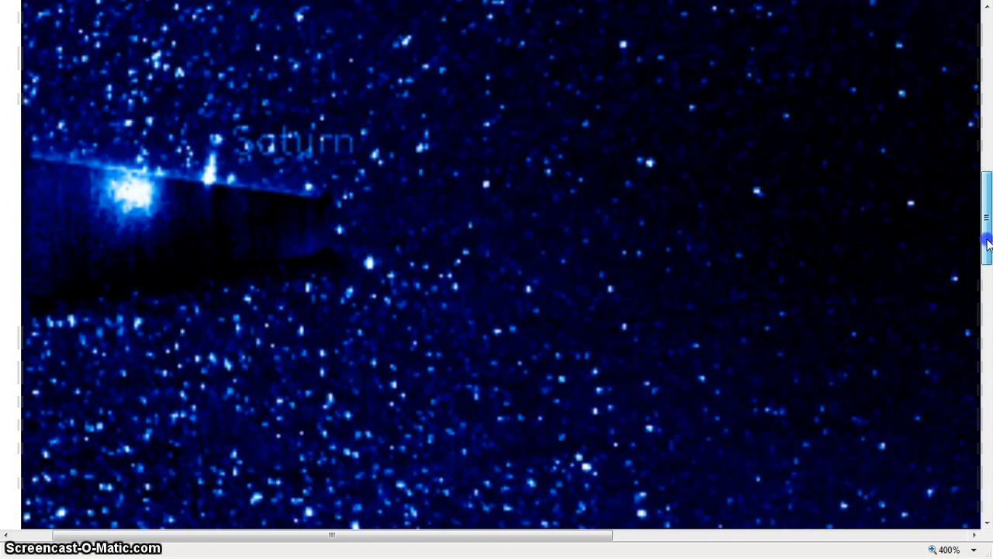
{"action": "scroll", "scroll_direction": "down", "scroll_amount": 3}
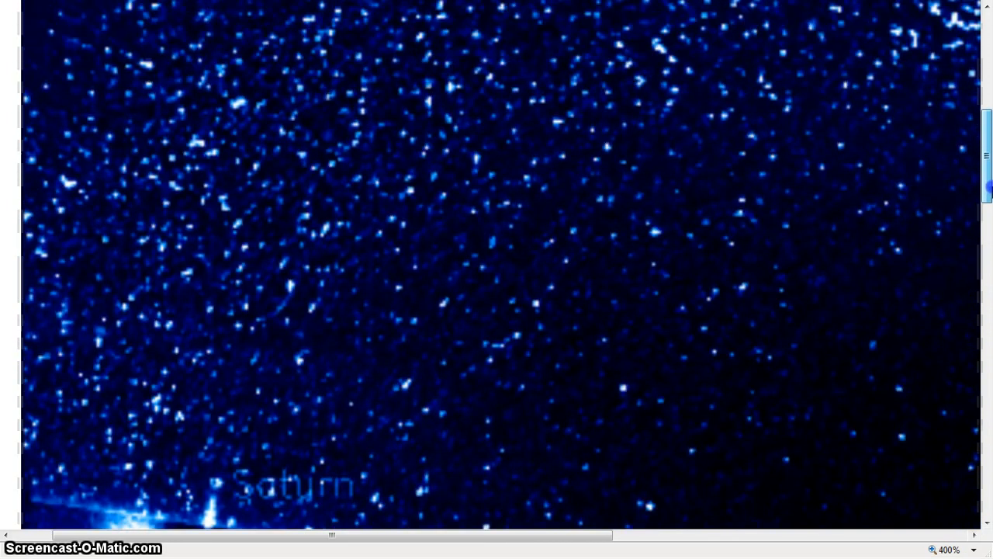
{"action": "scroll", "scroll_direction": "down", "scroll_amount": 3}
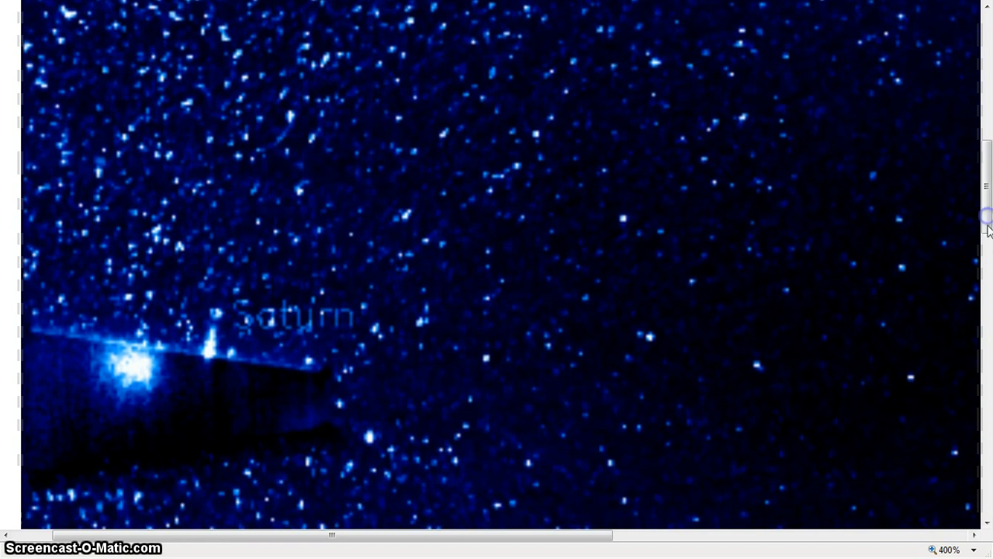
Enter 999 as a custom percentage zoom.
{"action": "left_click", "coordinate": [972, 549]}
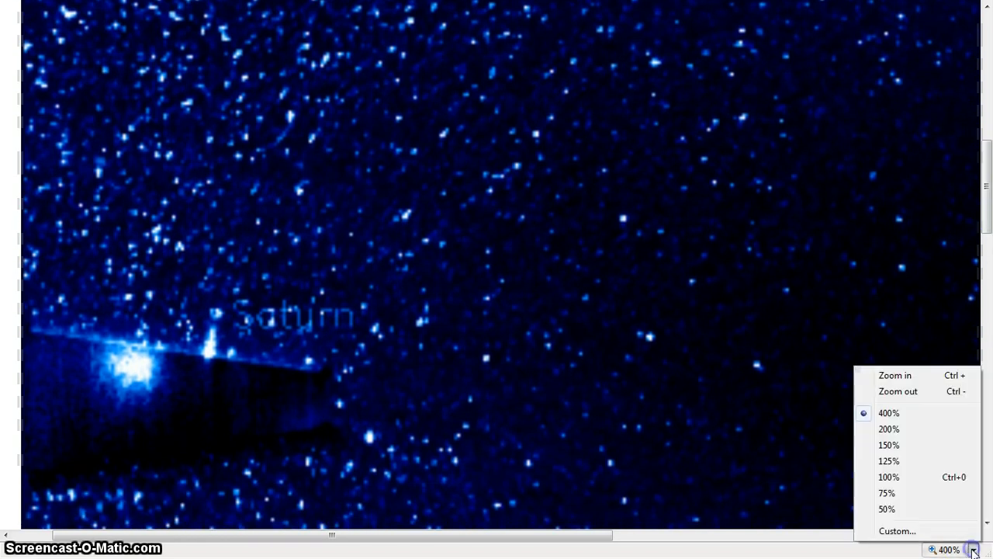
{"action": "left_click", "coordinate": [897, 531]}
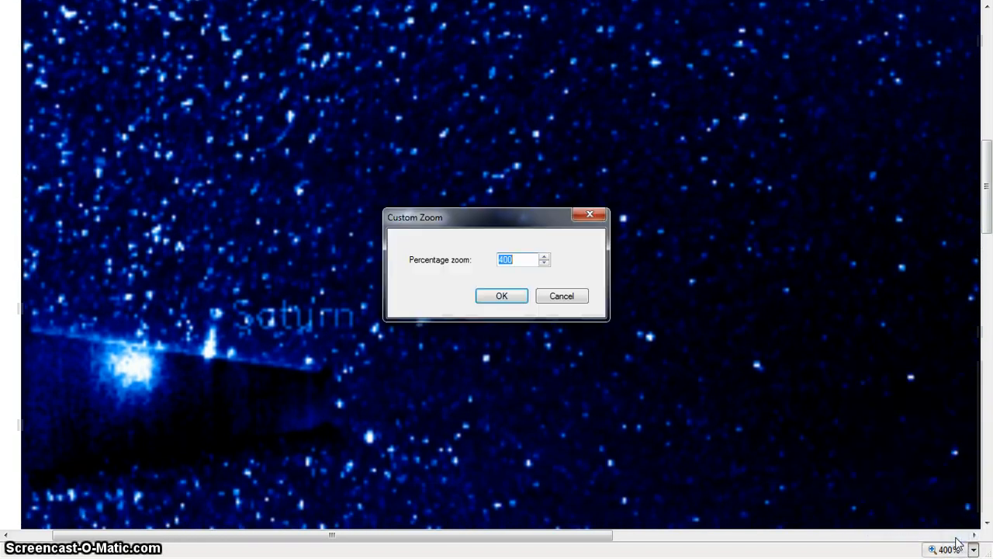
{"action": "type", "text": "999"}
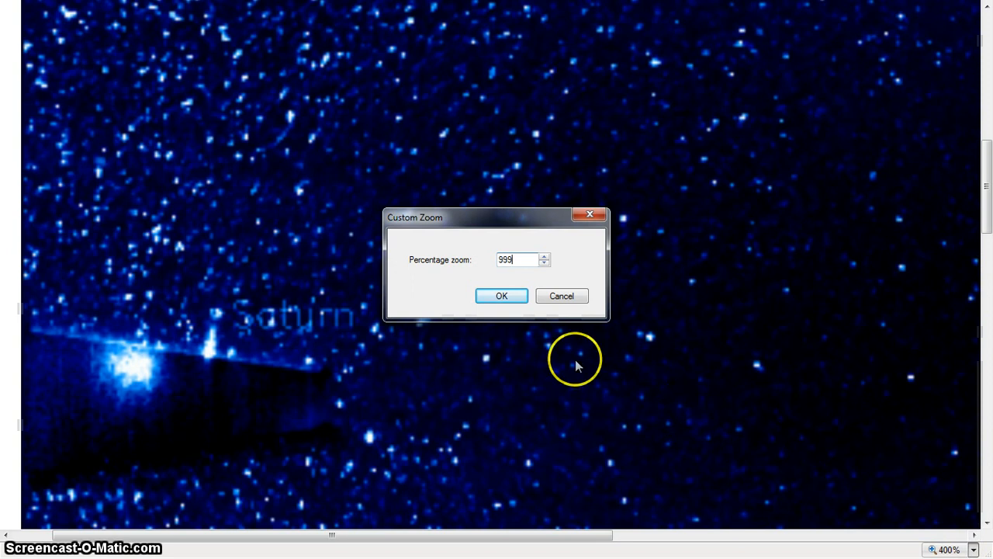
Apply the 999% custom zoom so Saturn's bright blob and label fill the view.
{"action": "left_click", "coordinate": [501, 295]}
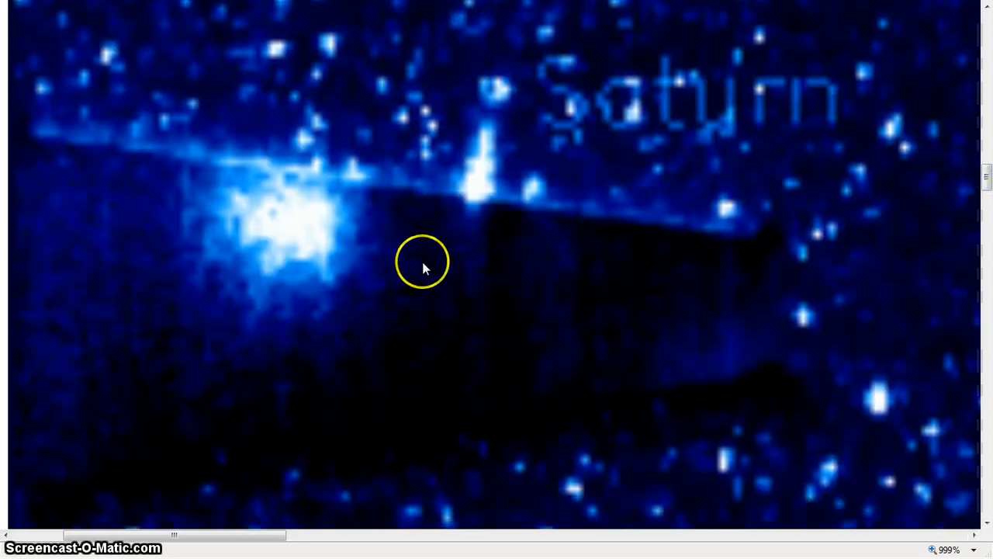
{"action": "mouse_move", "coordinate": [717, 190]}
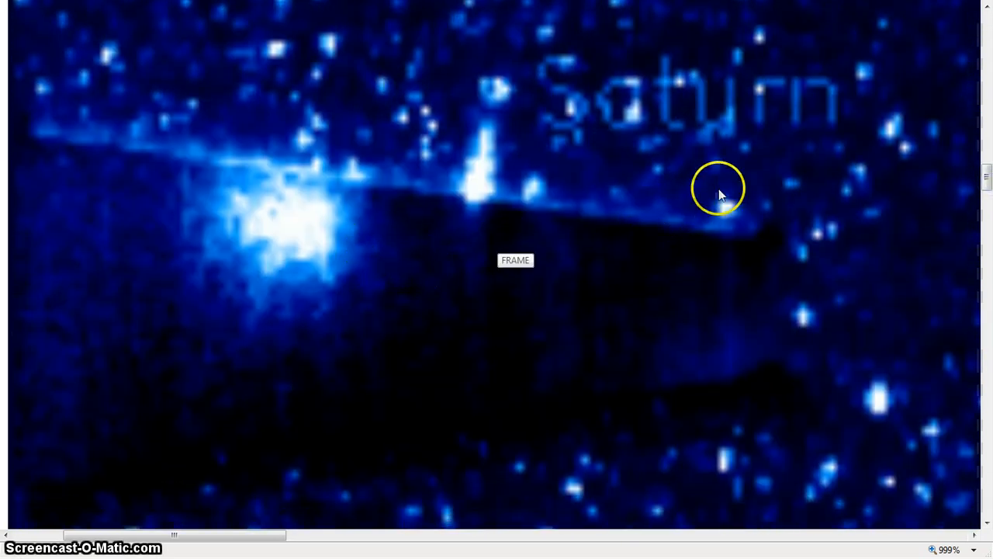
{"action": "mouse_move", "coordinate": [563, 341]}
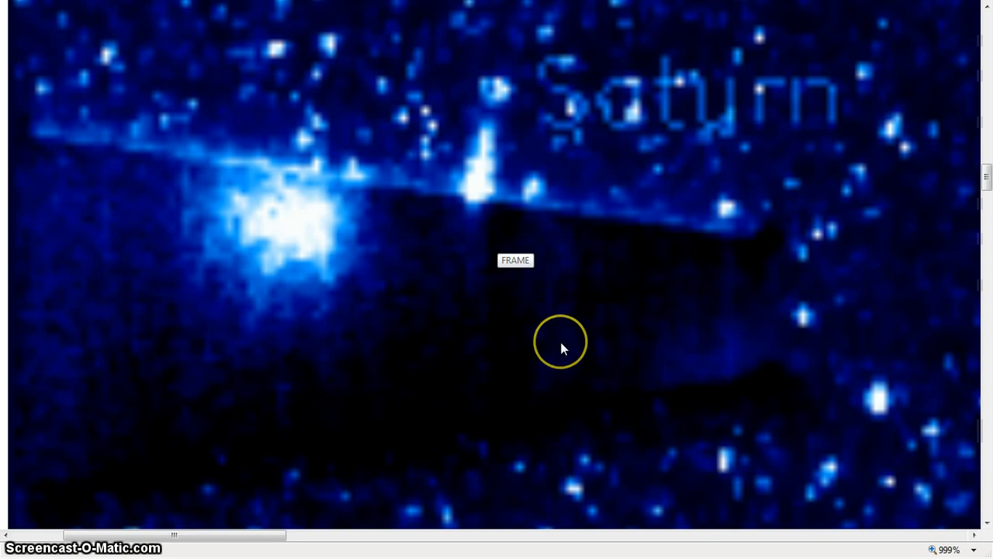
{"action": "mouse_move", "coordinate": [582, 343]}
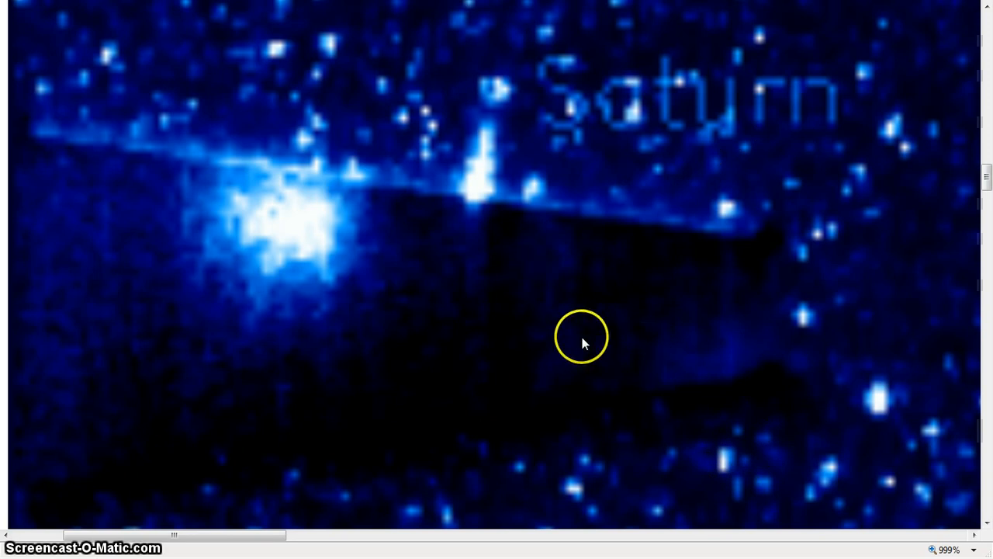
{"action": "mouse_move", "coordinate": [474, 216]}
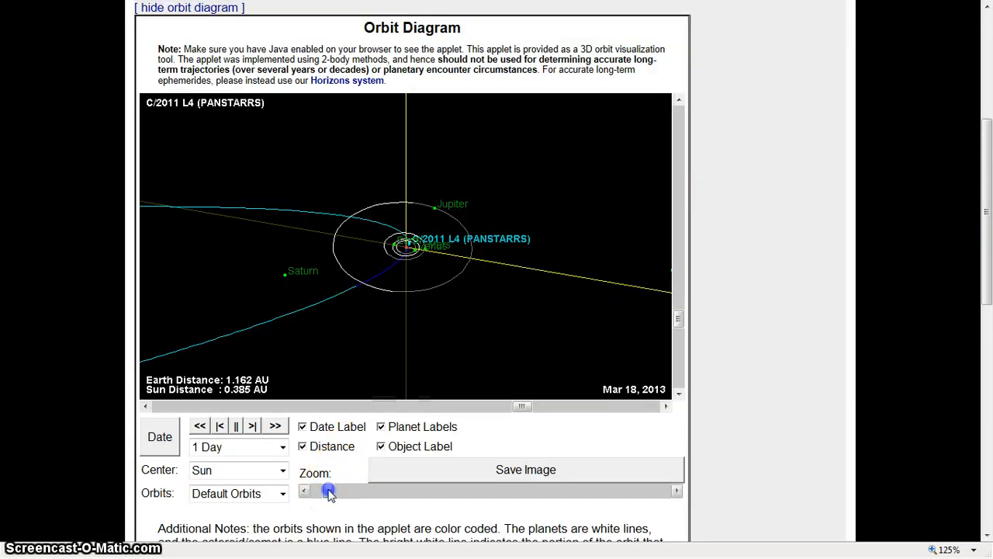
Zoom the C/2011 L4 orbit diagram in to Mercury, then out to Uranus and Neptune.
{"action": "left_click_drag", "start_coordinate": [328, 490], "coordinate": [345, 490]}
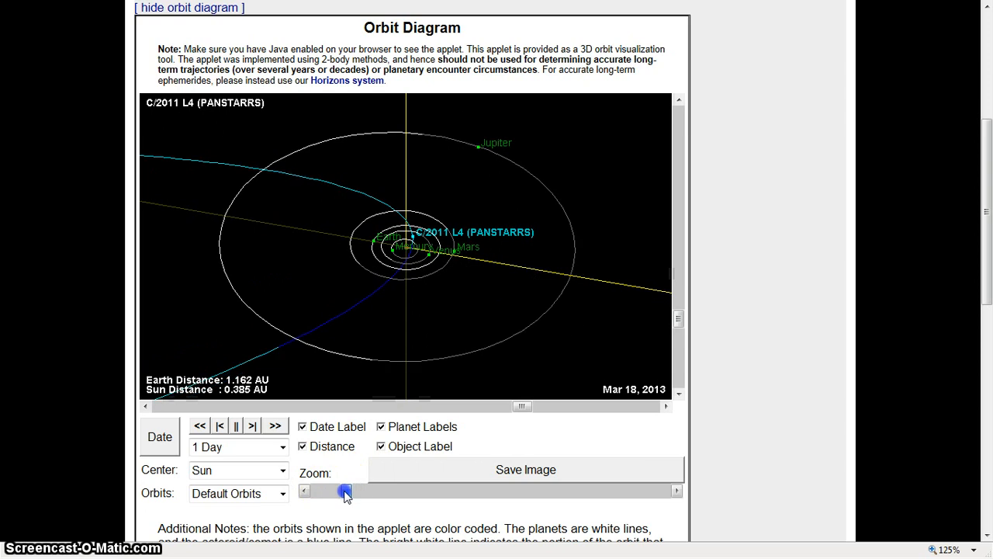
{"action": "left_click_drag", "start_coordinate": [346, 490], "coordinate": [403, 490]}
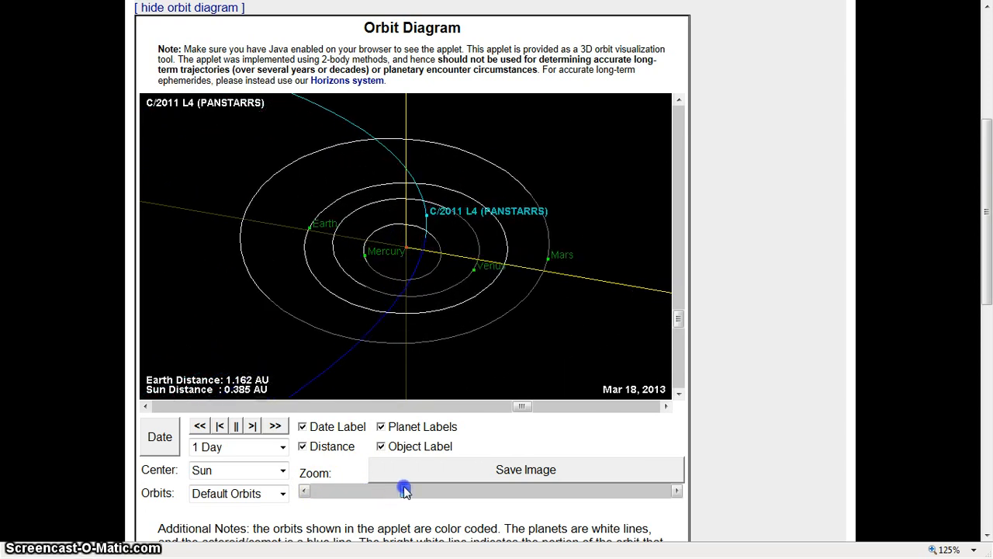
{"action": "left_click_drag", "start_coordinate": [404, 489], "coordinate": [633, 489]}
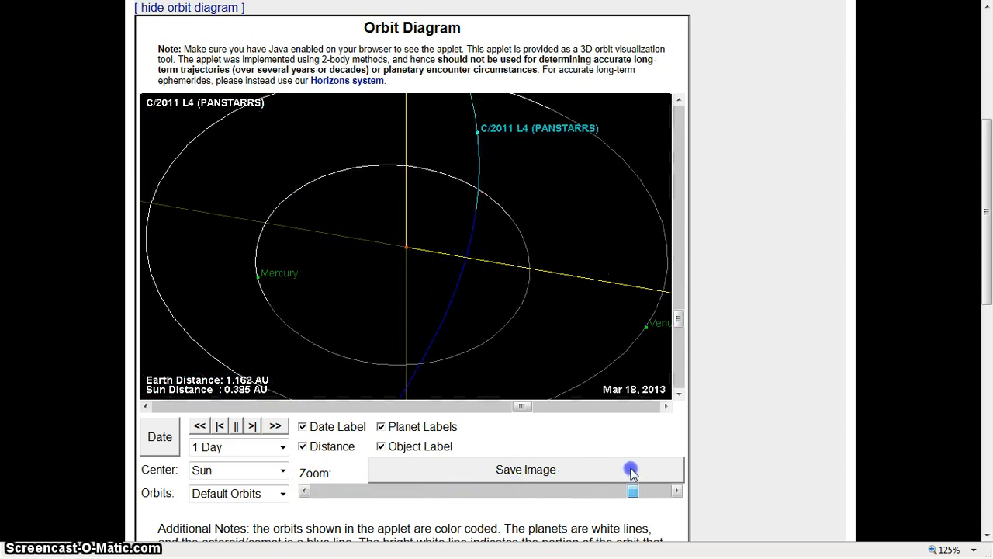
{"action": "left_click_drag", "start_coordinate": [632, 490], "coordinate": [555, 490]}
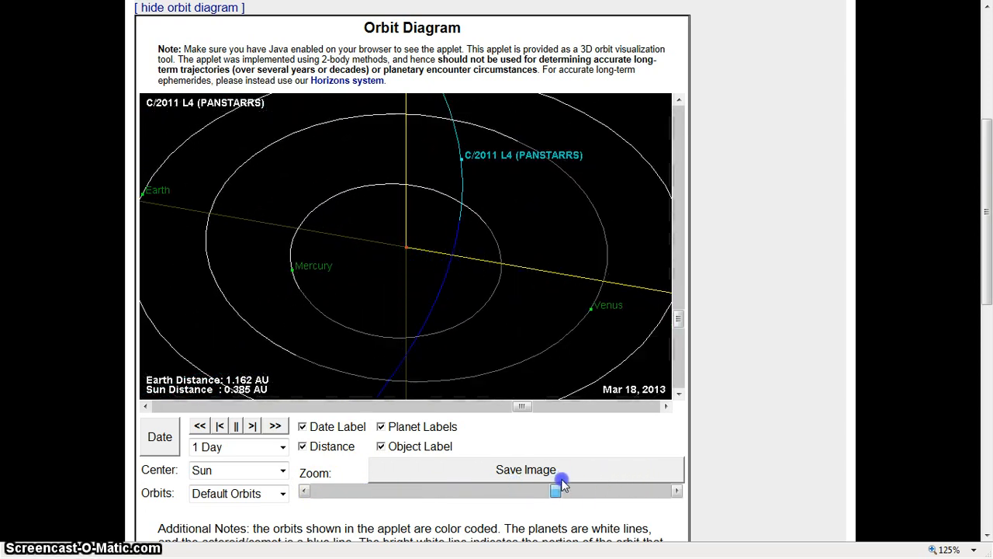
{"action": "left_click_drag", "start_coordinate": [559, 489], "coordinate": [411, 493]}
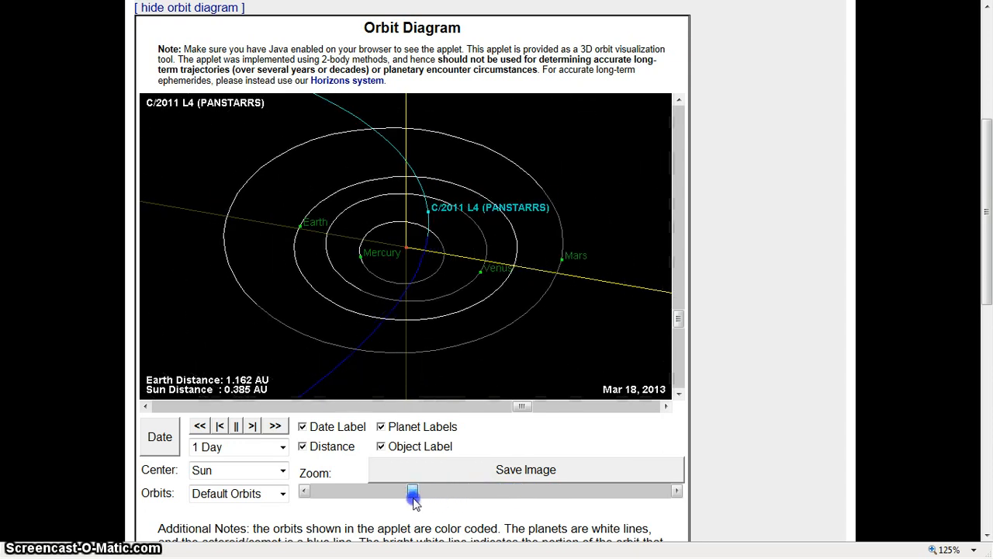
{"action": "left_click_drag", "start_coordinate": [412, 495], "coordinate": [341, 495]}
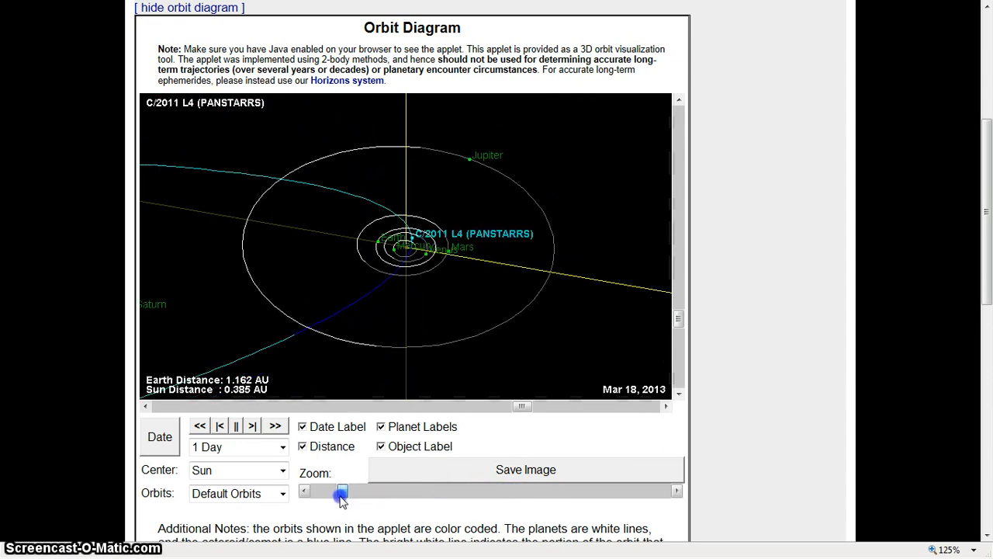
{"action": "left_click_drag", "start_coordinate": [341, 493], "coordinate": [327, 494]}
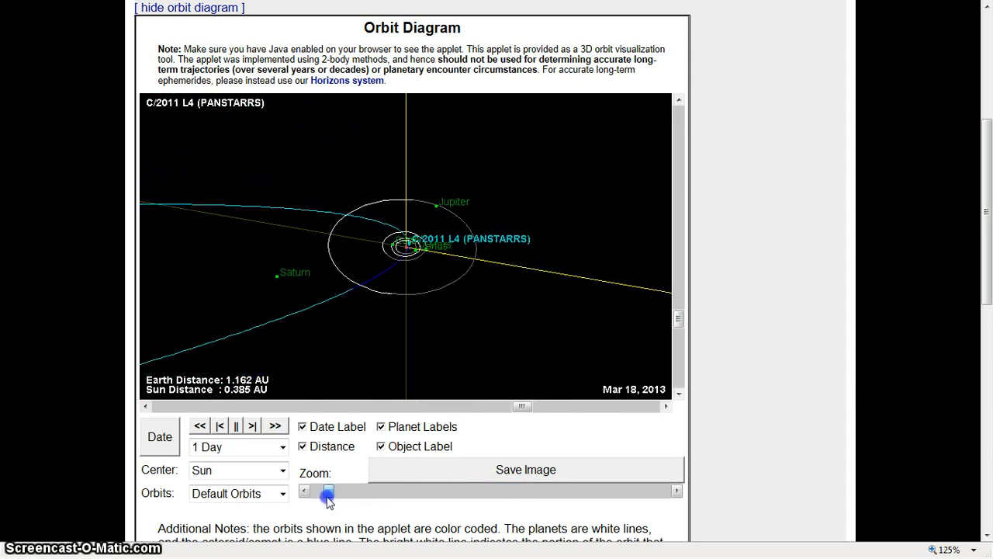
{"action": "left_click_drag", "start_coordinate": [327, 491], "coordinate": [318, 491]}
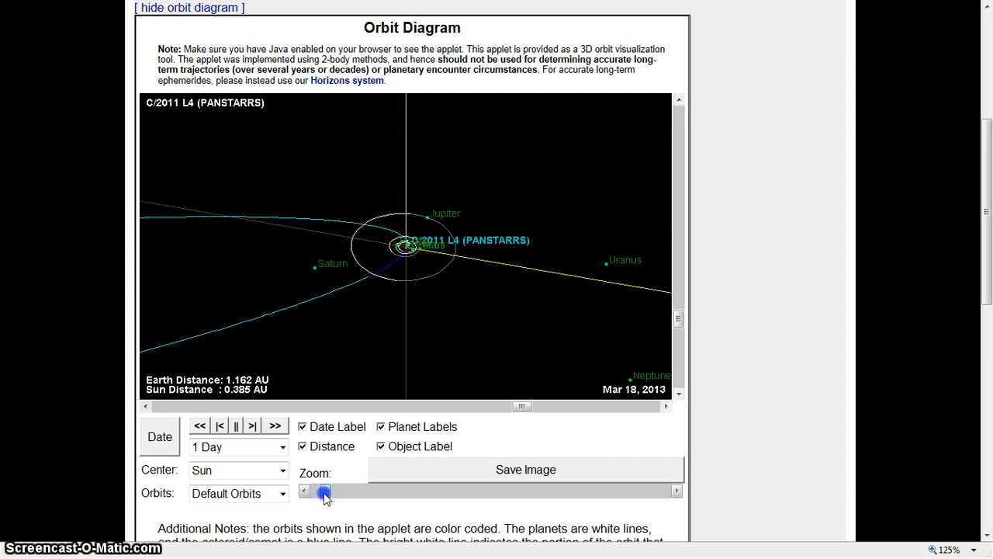
Zoom the orbit diagram back in until Earth through Mars fill it.
{"action": "left_click_drag", "start_coordinate": [324, 490], "coordinate": [332, 491]}
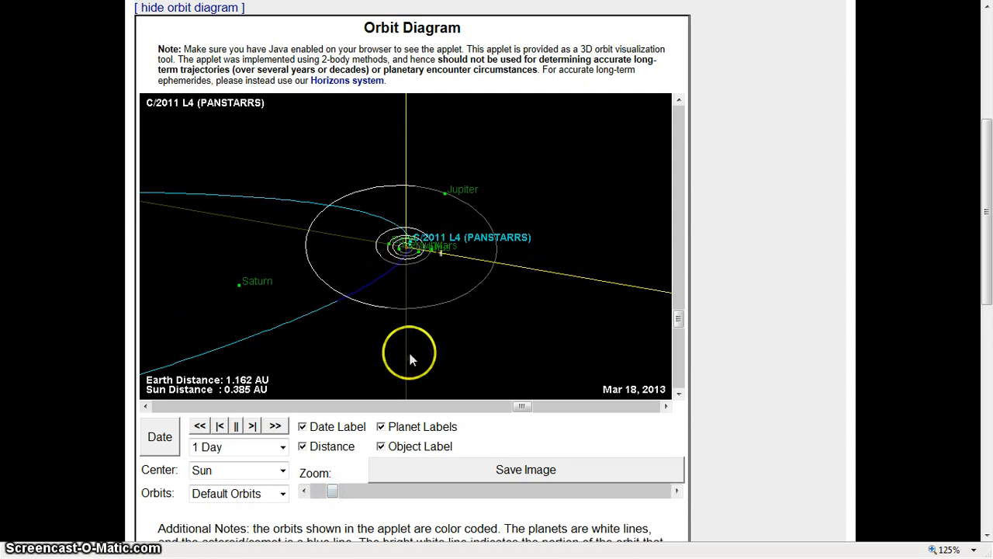
{"action": "left_click_drag", "start_coordinate": [332, 490], "coordinate": [370, 490]}
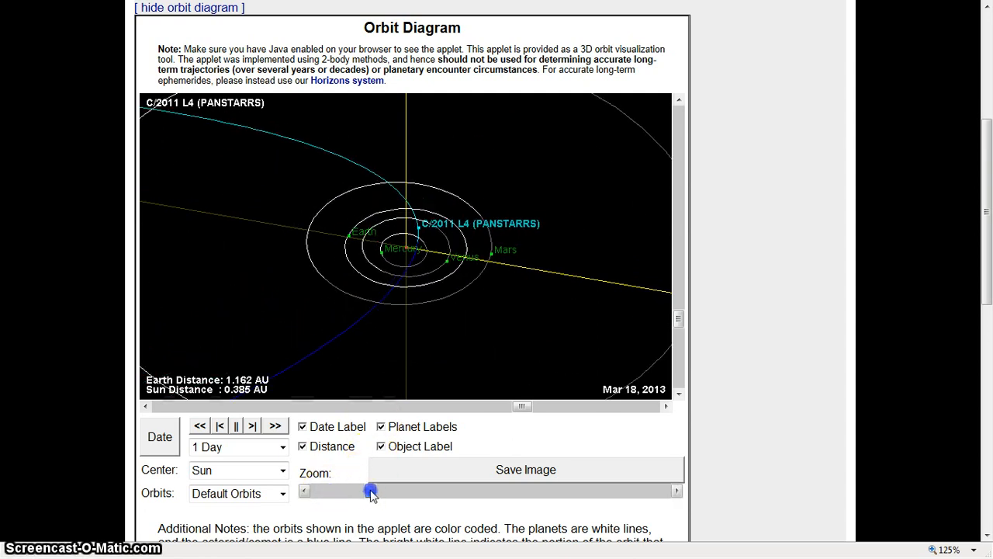
{"action": "left_click_drag", "start_coordinate": [371, 490], "coordinate": [401, 490]}
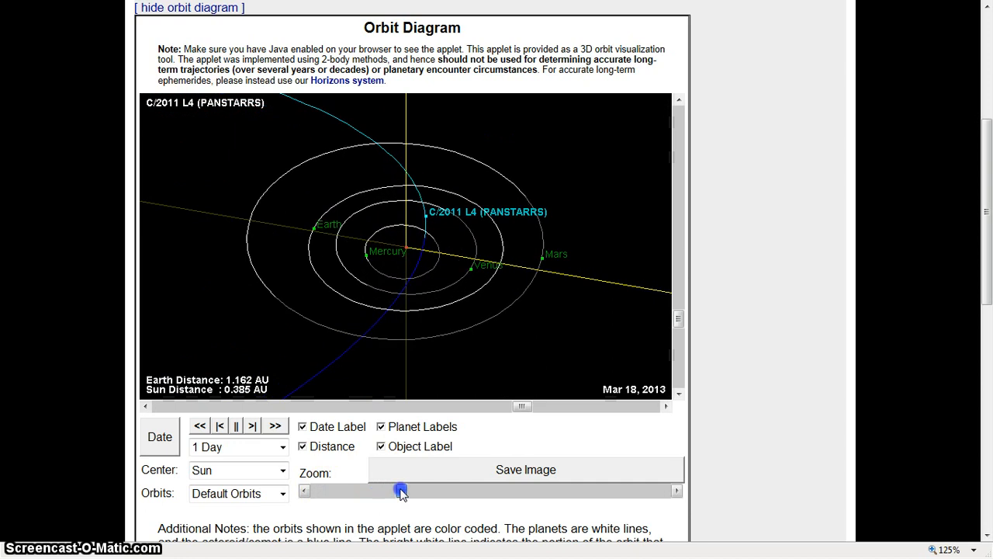
{"action": "left_click_drag", "start_coordinate": [399, 490], "coordinate": [433, 489]}
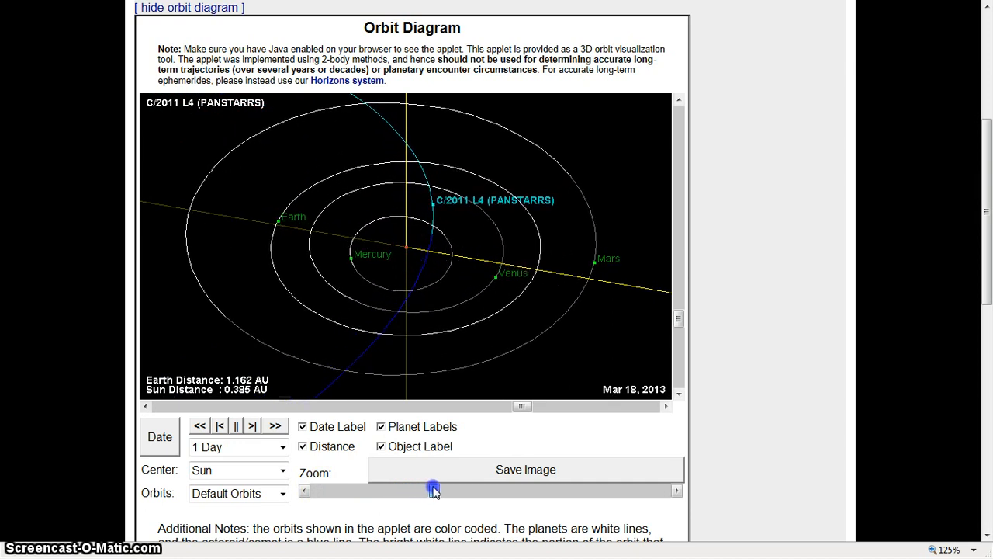
Advance the orbit diagram to Mar 22, 2013 and zoom out slightly.
{"action": "left_click", "coordinate": [252, 426]}
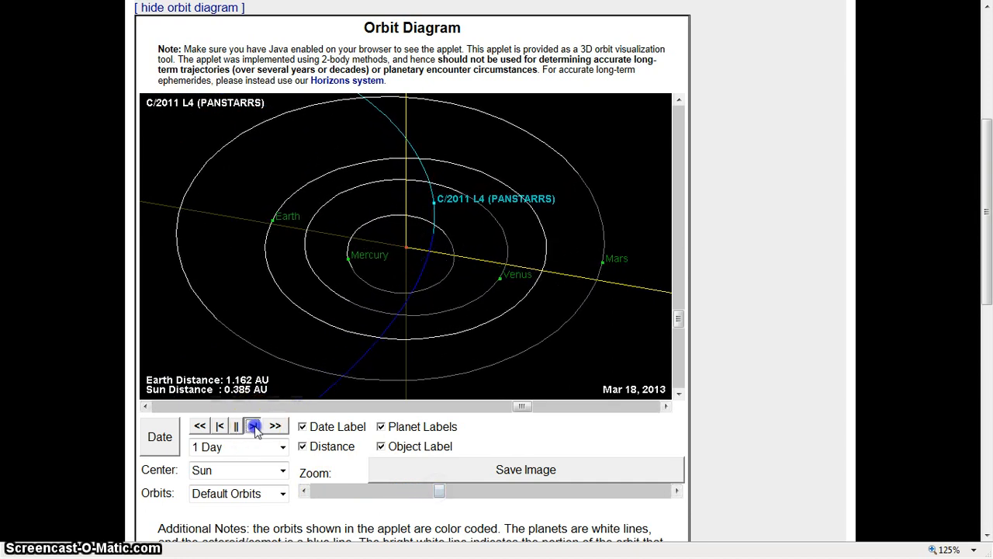
{"action": "left_click", "coordinate": [253, 426]}
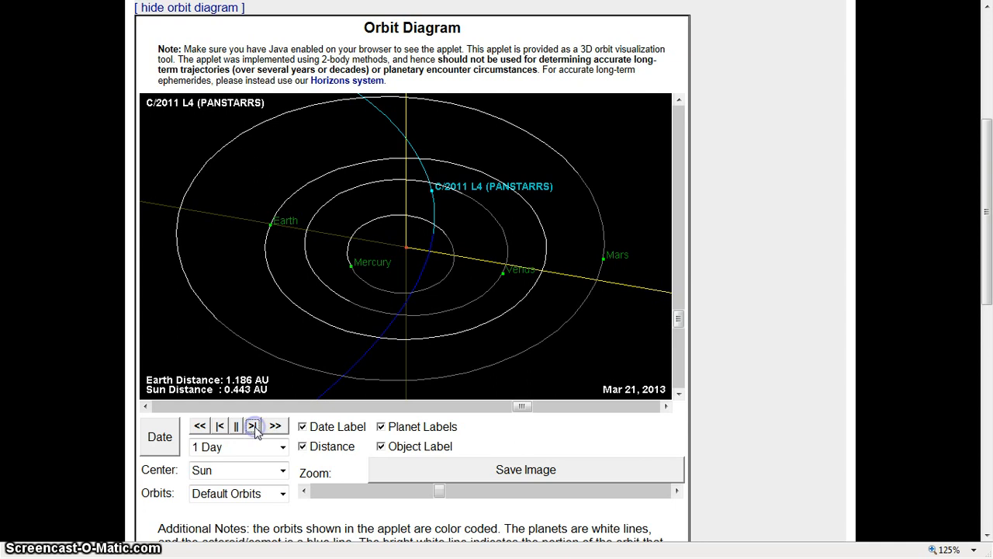
{"action": "left_click", "coordinate": [253, 426]}
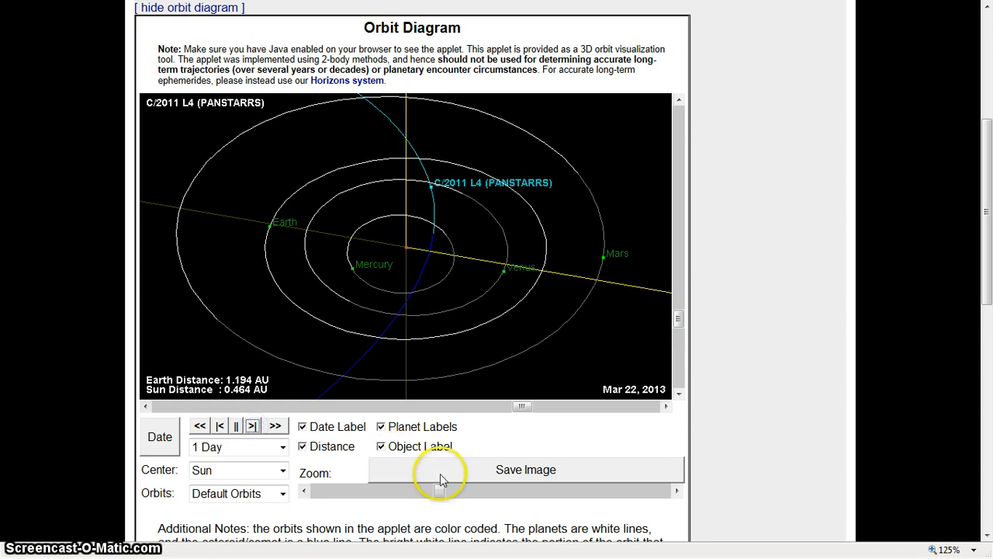
{"action": "left_click_drag", "start_coordinate": [440, 473], "coordinate": [423, 489]}
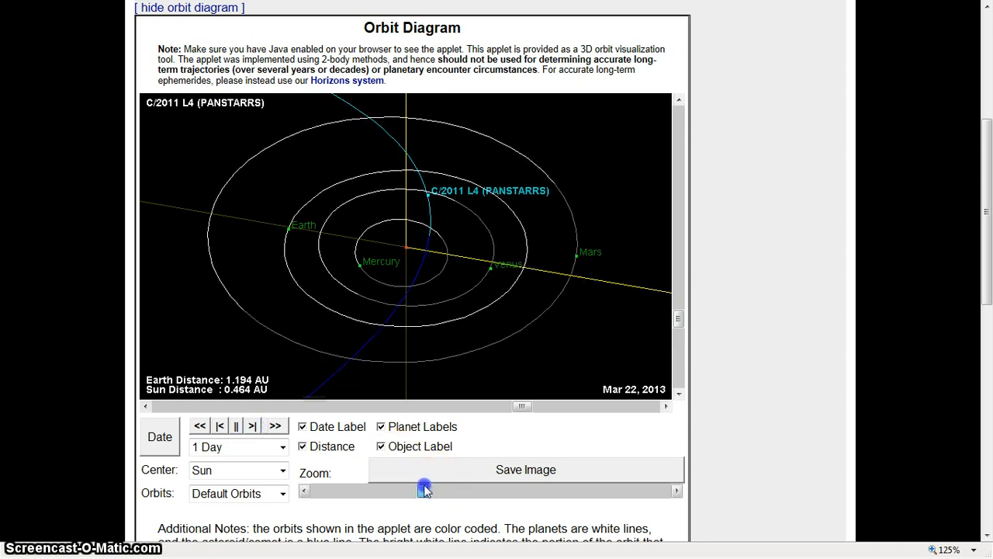
{"action": "left_click_drag", "start_coordinate": [424, 488], "coordinate": [361, 491]}
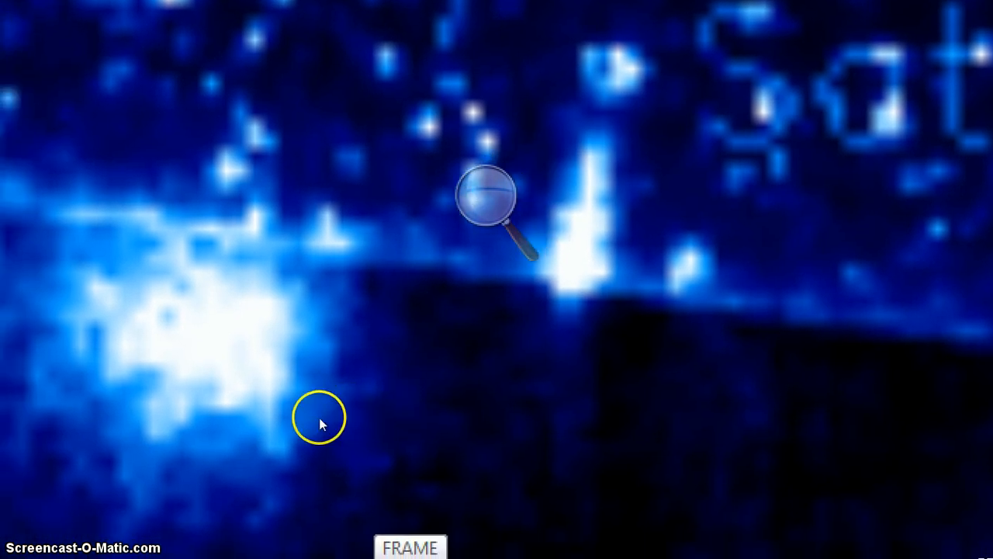
{"action": "mouse_move", "coordinate": [348, 371]}
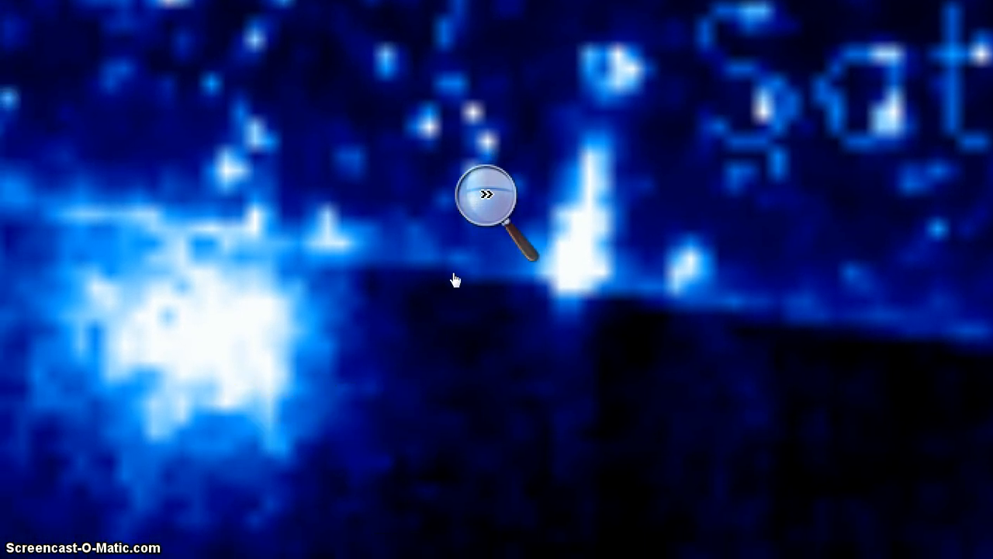
Magnify the Saturn blob at 600% and 500% with Windows Magnifier, then exit magnification.
{"action": "left_click", "coordinate": [493, 201]}
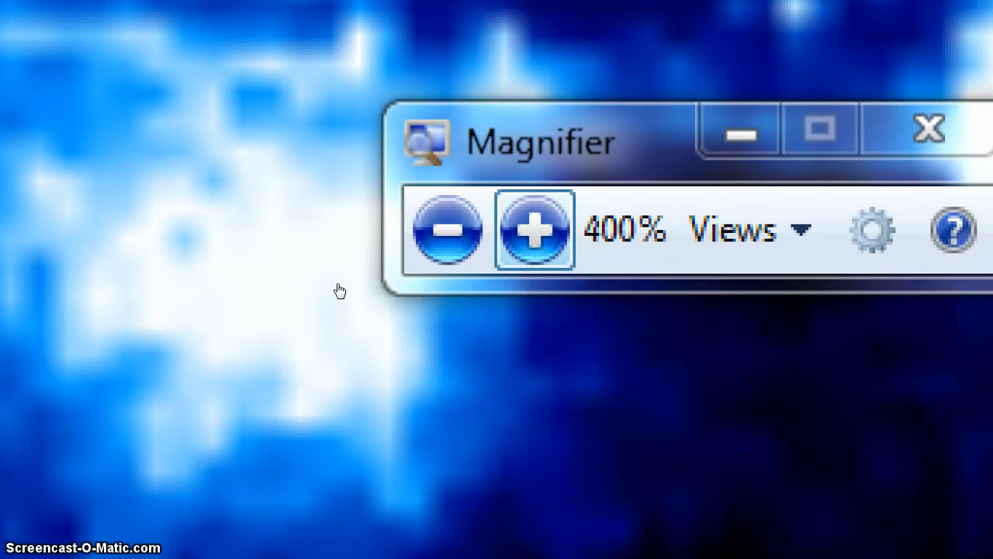
{"action": "left_click", "coordinate": [533, 230]}
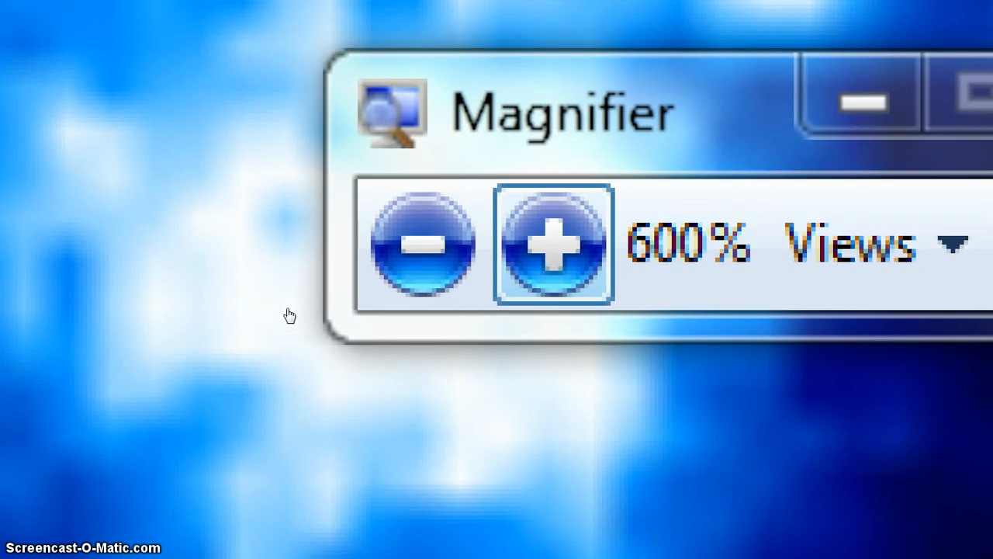
{"action": "left_click", "coordinate": [553, 244]}
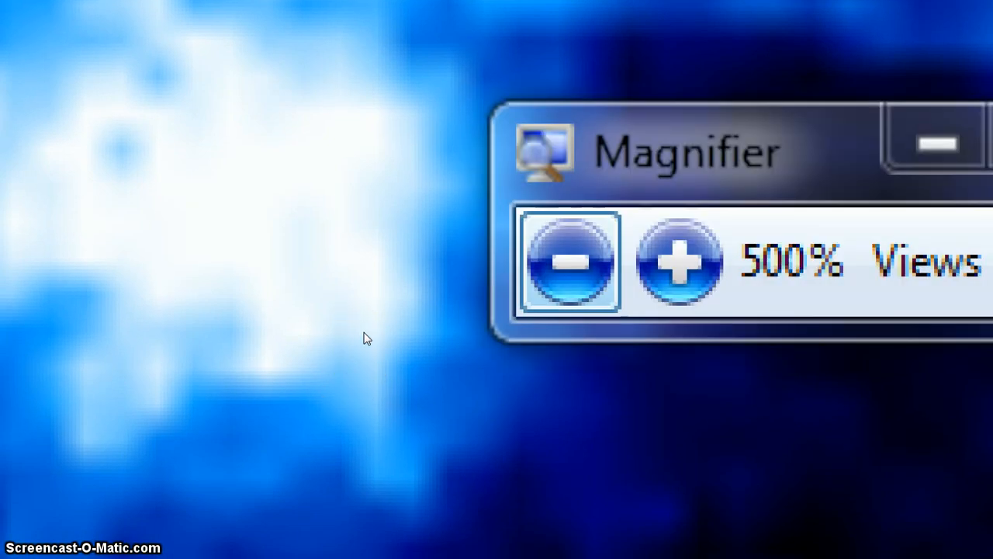
{"action": "left_click", "coordinate": [571, 261]}
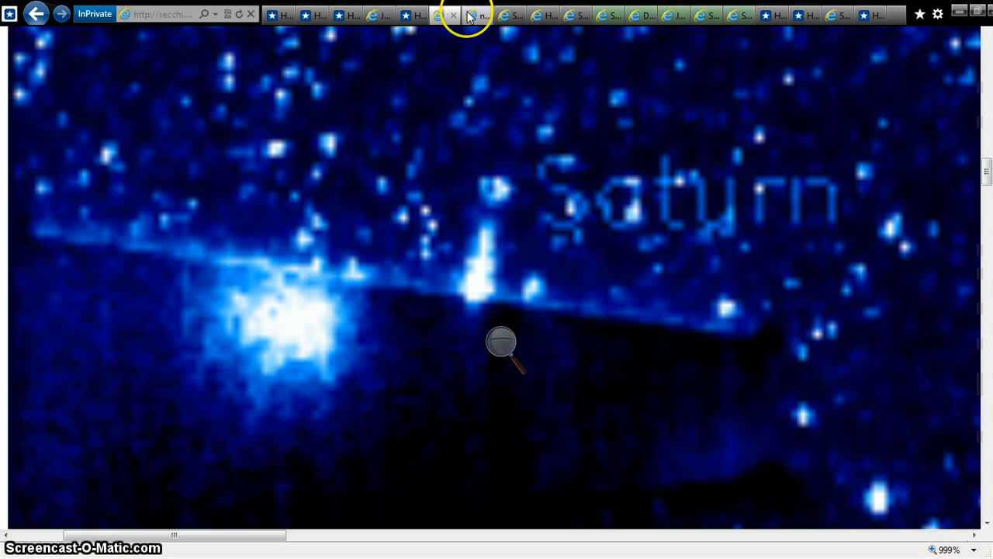
Cycle through the proton flux and HI1-B tabs to the Scientific Frontline STEREO Ahead HI1 page.
{"action": "left_click", "coordinate": [453, 14]}
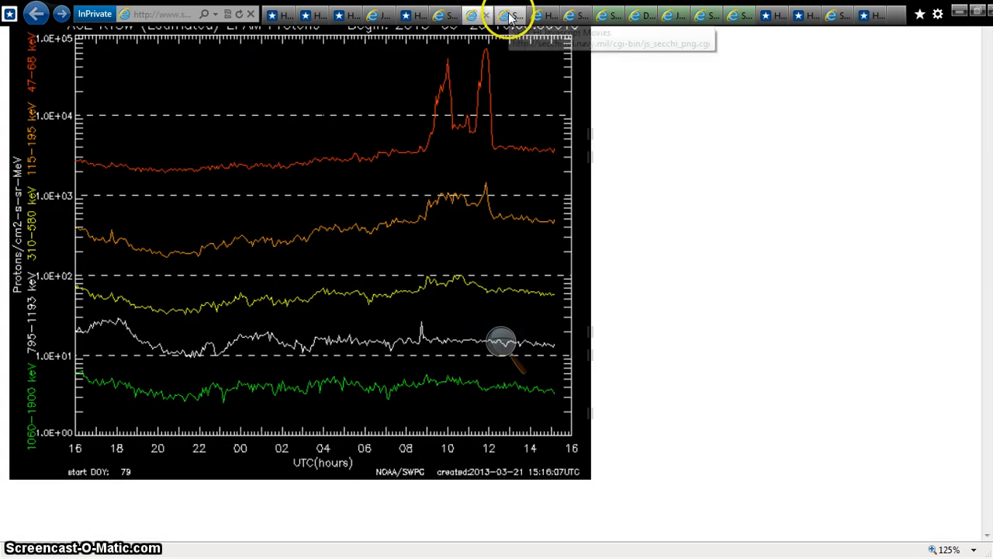
{"action": "left_click", "coordinate": [509, 14]}
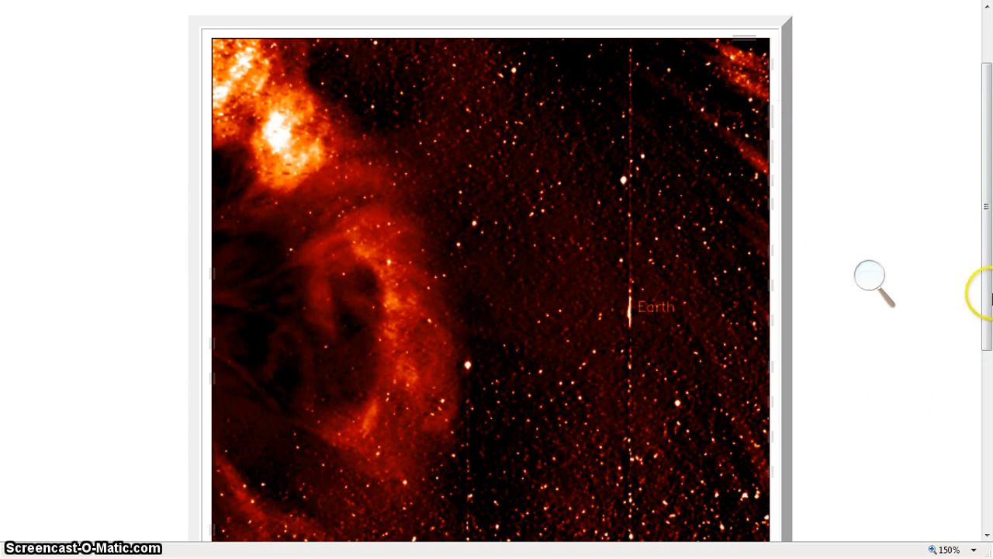
{"action": "scroll", "scroll_direction": "down", "scroll_amount": 3}
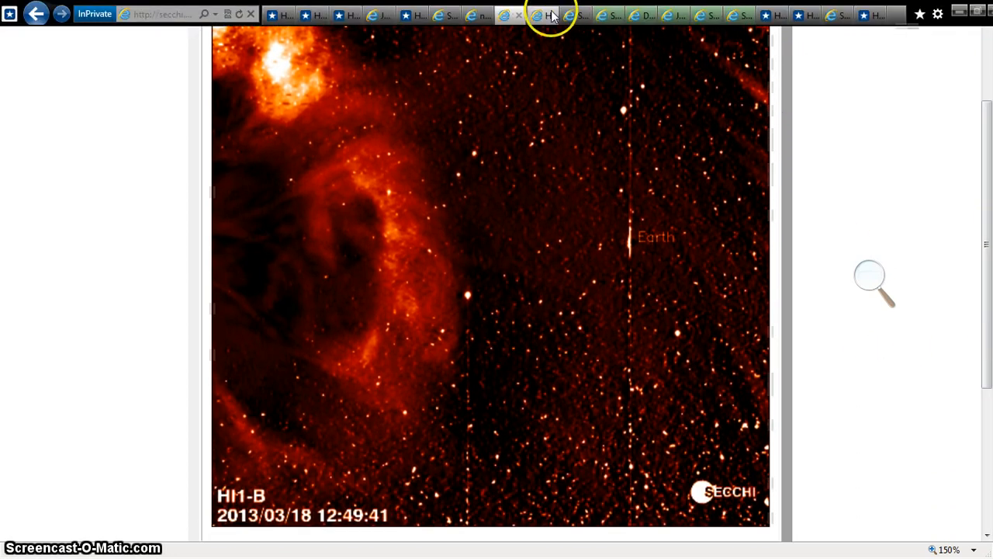
{"action": "left_click", "coordinate": [549, 14]}
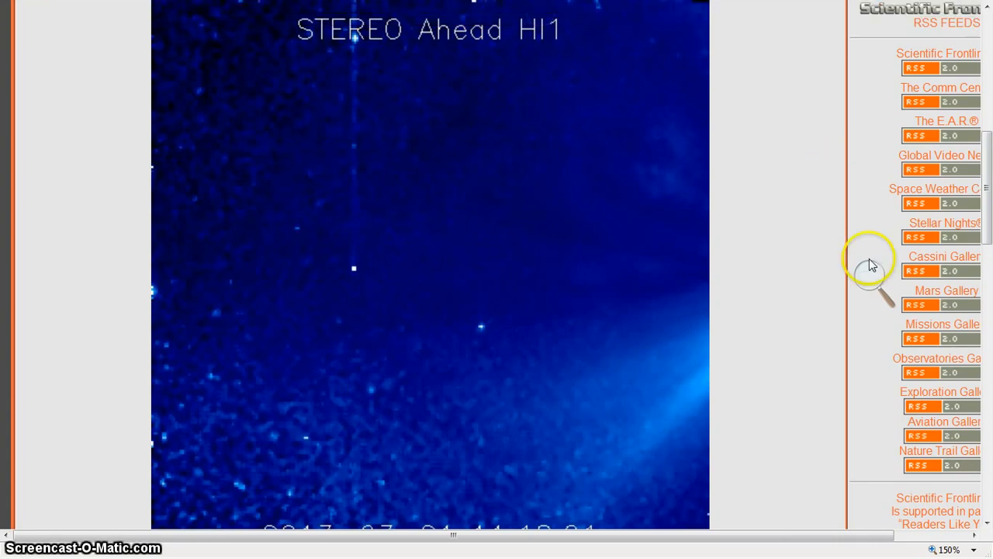
{"action": "scroll", "scroll_direction": "down", "scroll_amount": 3}
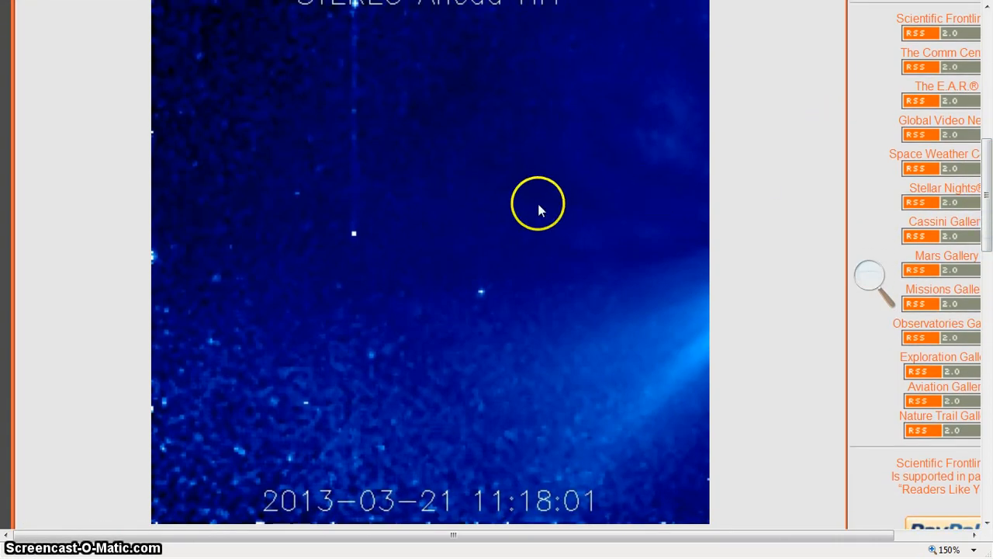
{"action": "mouse_move", "coordinate": [354, 235]}
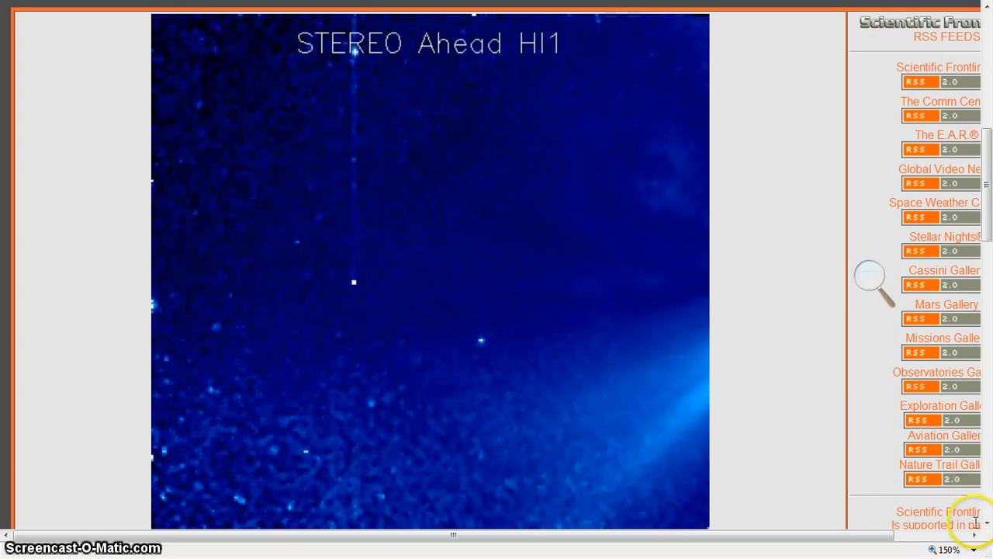
{"action": "mouse_move", "coordinate": [979, 223]}
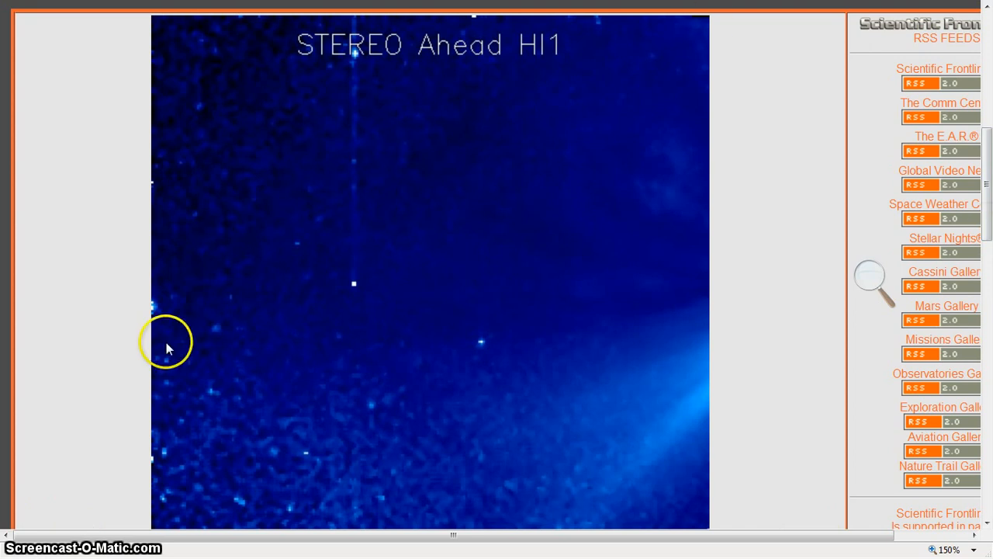
{"action": "mouse_move", "coordinate": [698, 326]}
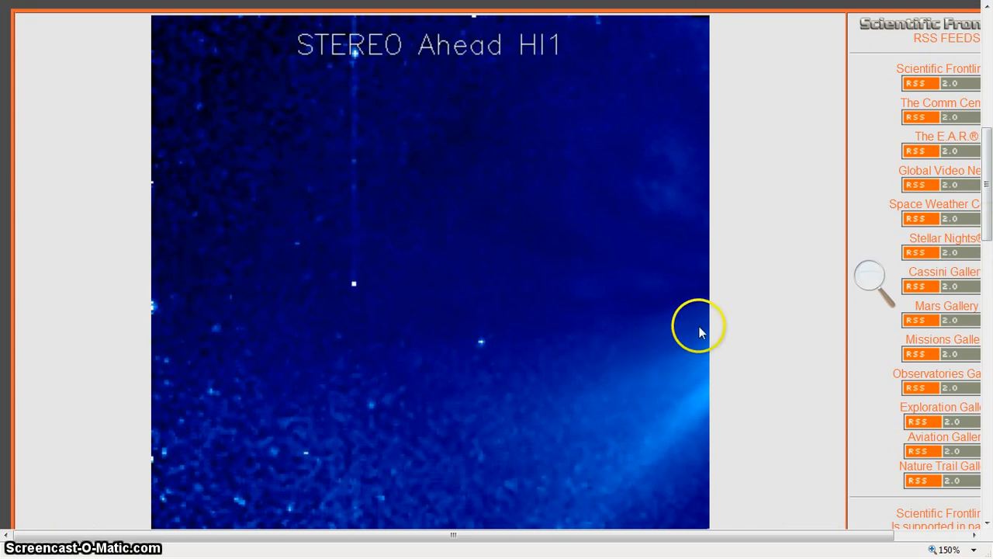
{"action": "mouse_move", "coordinate": [454, 345]}
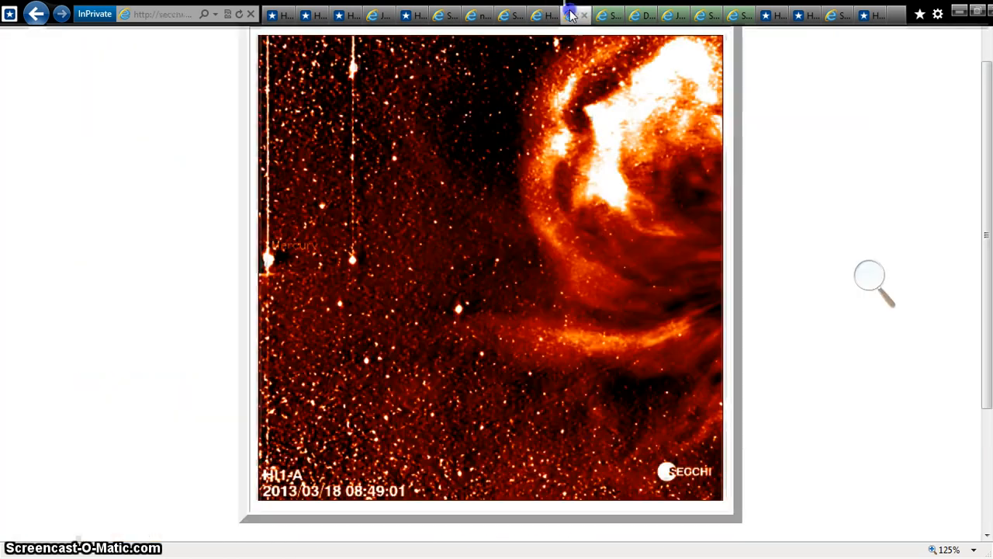
Switch to the Scientific Frontline page with the blue Ahead HI1 image at 400%.
{"action": "left_click", "coordinate": [537, 13]}
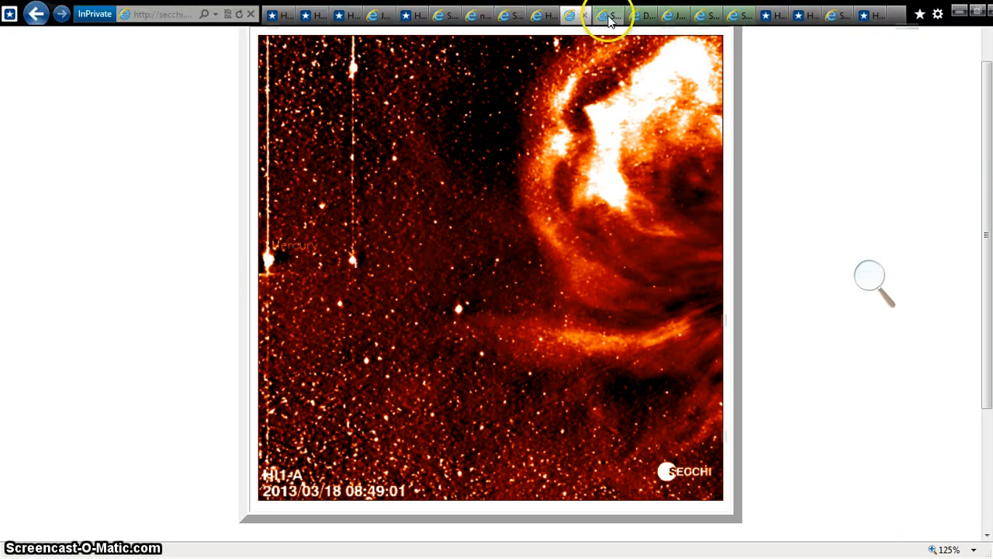
{"action": "left_click", "coordinate": [542, 14]}
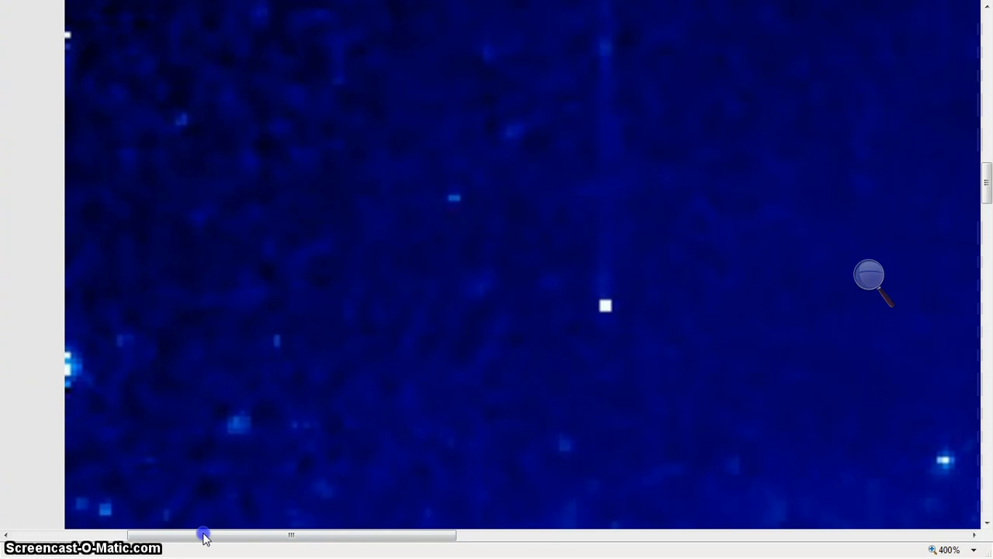
Pan across the magnified 2013-03-21 Ahead HI1 frame with the horizontal scrollbar.
{"action": "left_click_drag", "start_coordinate": [204, 535], "coordinate": [401, 535]}
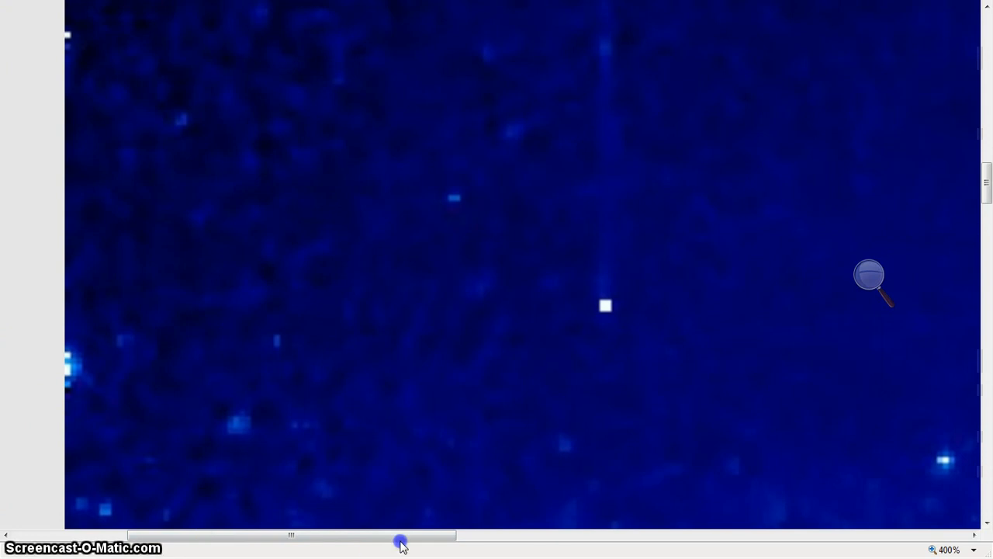
{"action": "left_click_drag", "start_coordinate": [401, 535], "coordinate": [642, 535]}
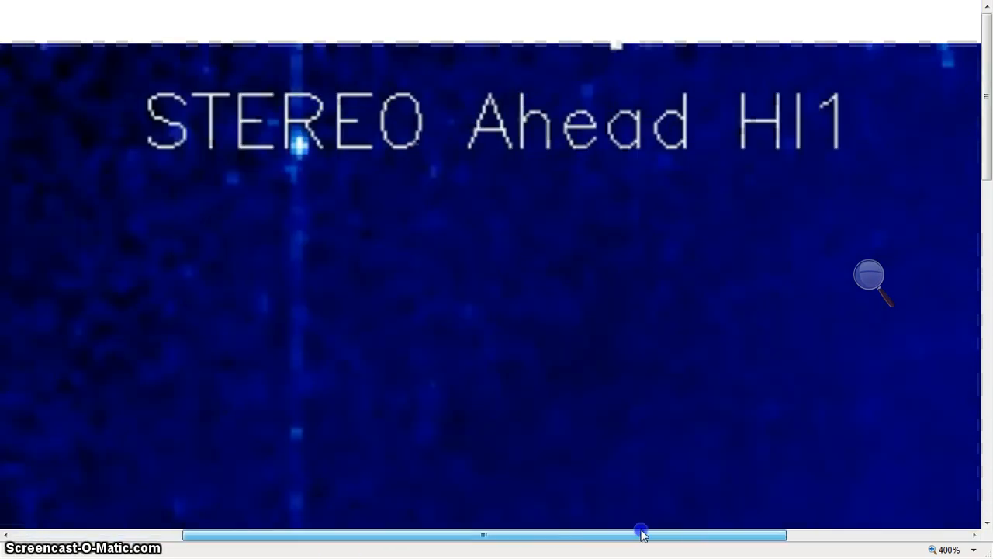
{"action": "left_click_drag", "start_coordinate": [640, 534], "coordinate": [665, 533]}
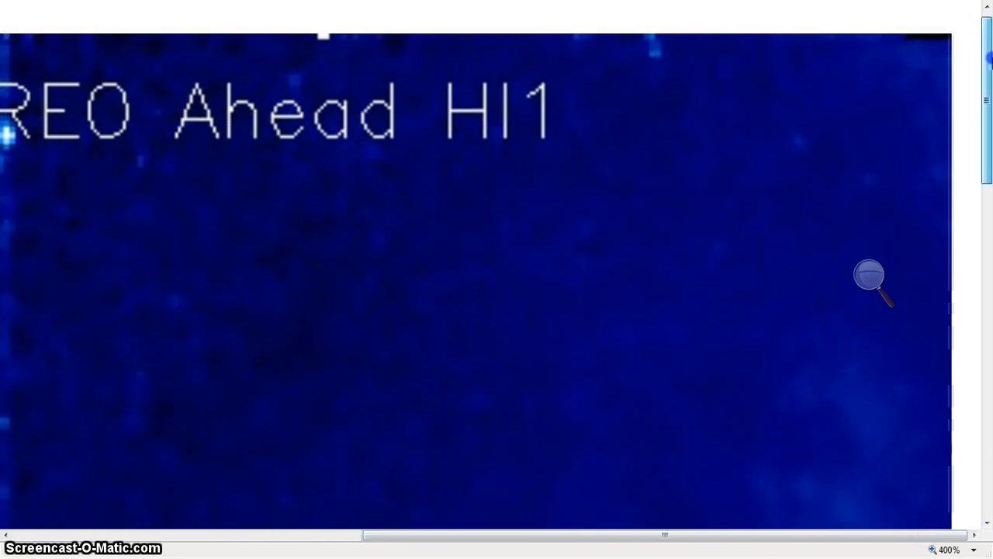
{"action": "scroll", "scroll_direction": "down", "scroll_amount": 3}
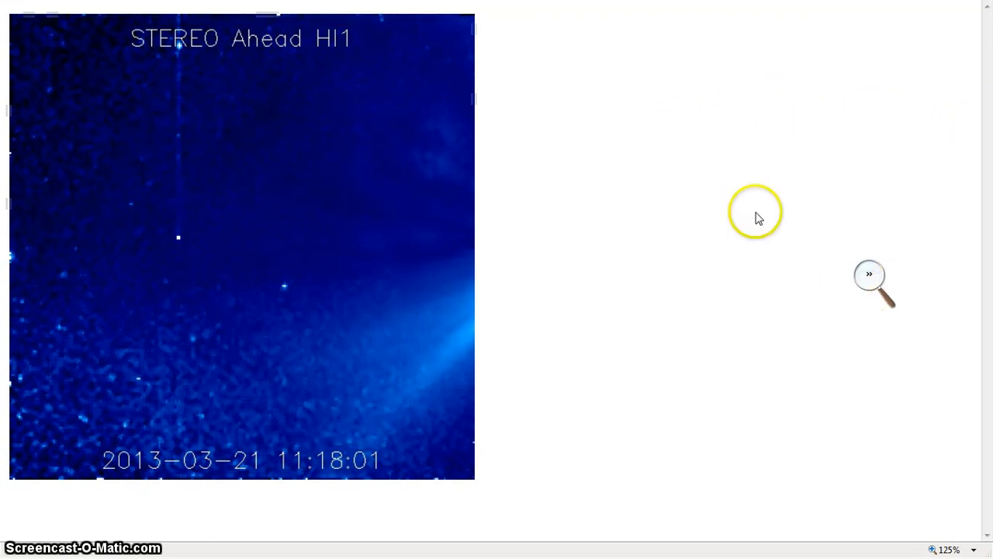
{"action": "mouse_move", "coordinate": [857, 194]}
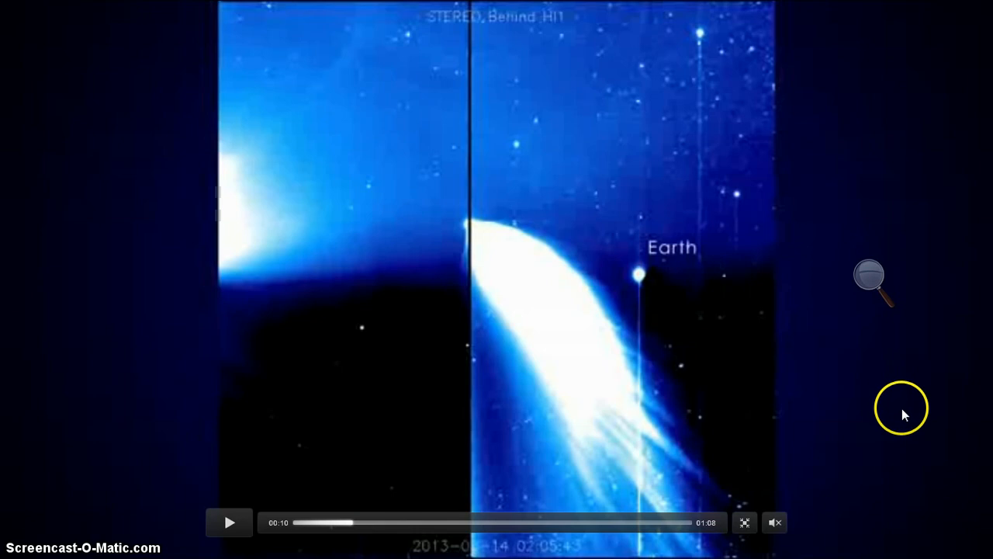
{"action": "mouse_move", "coordinate": [844, 115]}
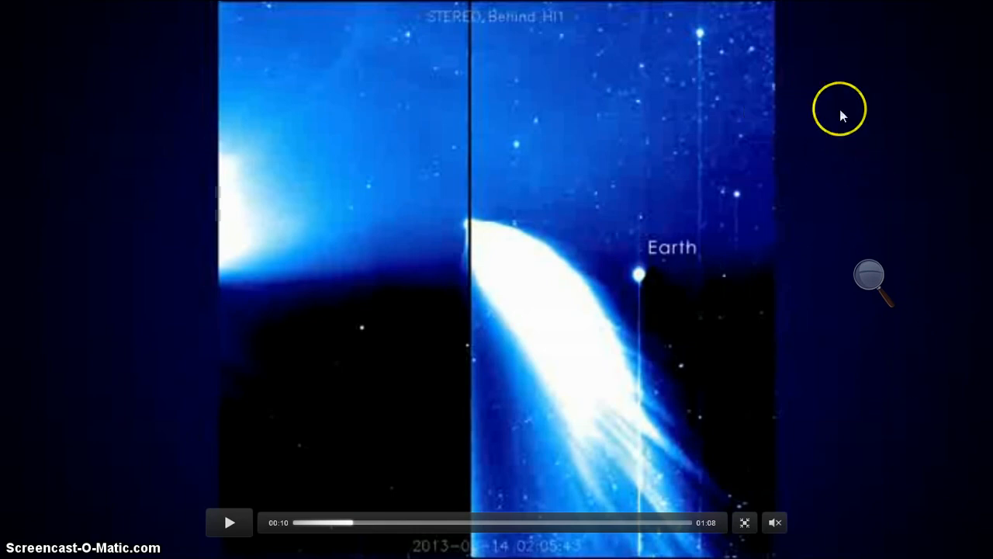
{"action": "mouse_move", "coordinate": [879, 477]}
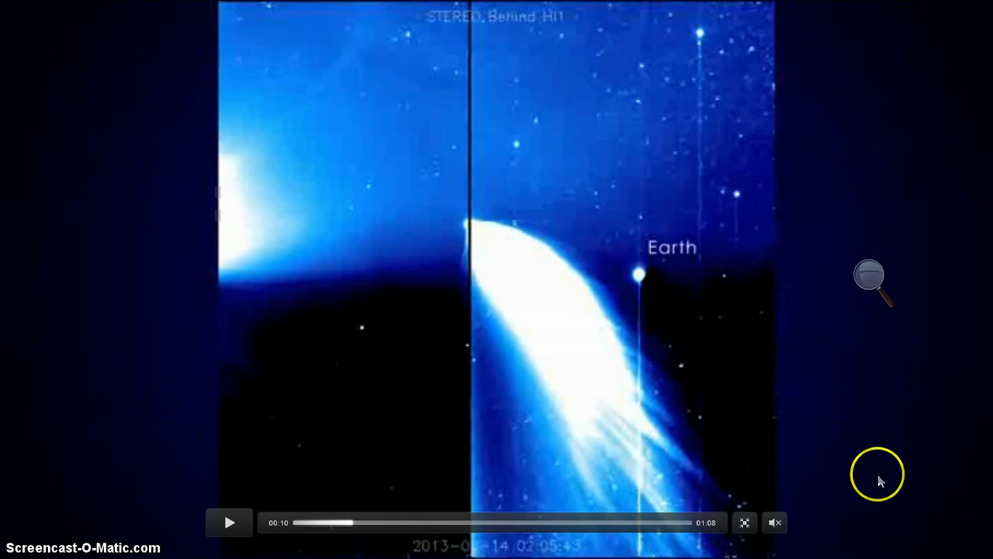
{"action": "mouse_move", "coordinate": [641, 551]}
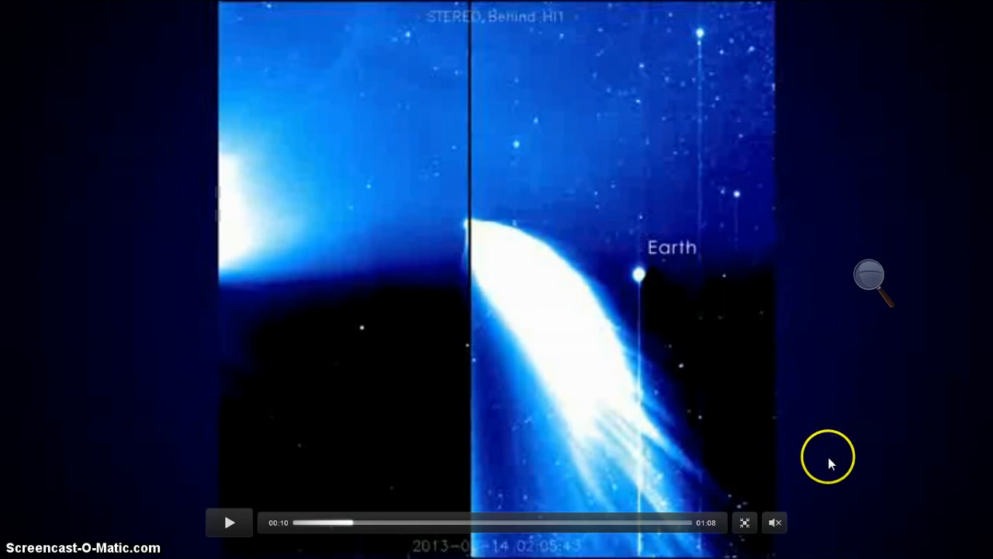
{"action": "mouse_move", "coordinate": [900, 425]}
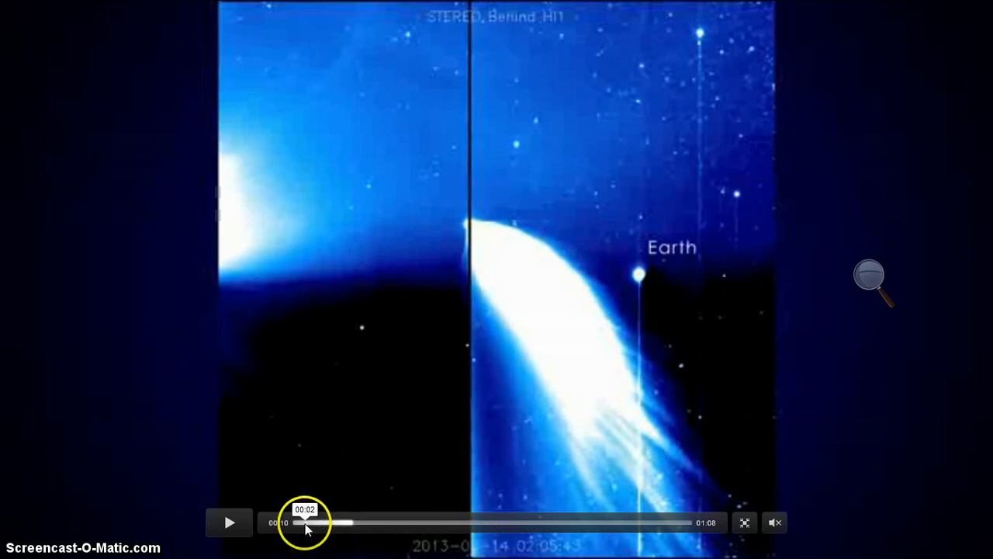
Drag the STEREO Behind HI1 seek bar back to about 00:04.
{"action": "left_click_drag", "start_coordinate": [318, 522], "coordinate": [294, 523]}
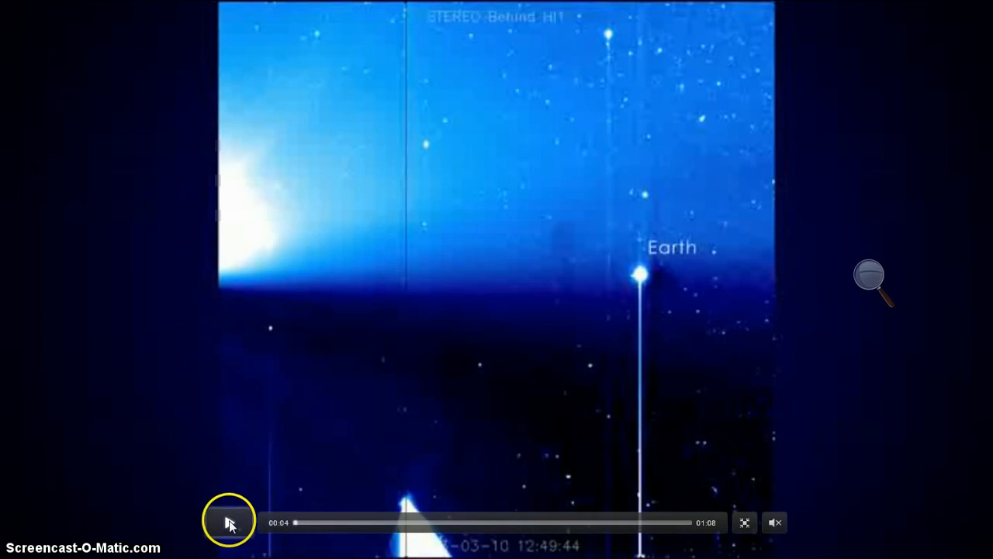
Play the Behind HI1 video up to 00:56, when the bright cloud engulfs Earth.
{"action": "left_click", "coordinate": [229, 521]}
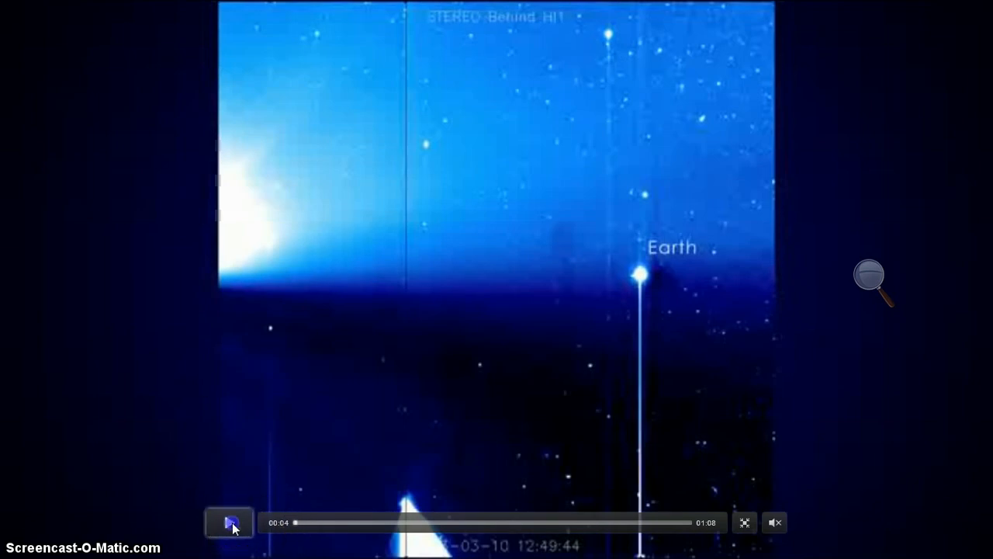
{"action": "left_click", "coordinate": [229, 522]}
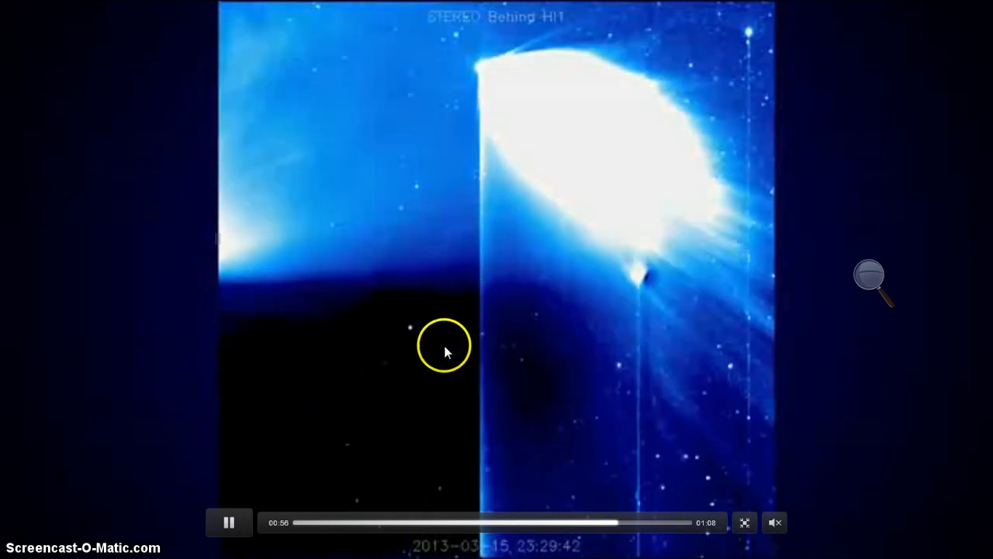
Restart the Behind HI1 video, pause on early frames, and resume playback to 00:23.
{"action": "left_click", "coordinate": [228, 521]}
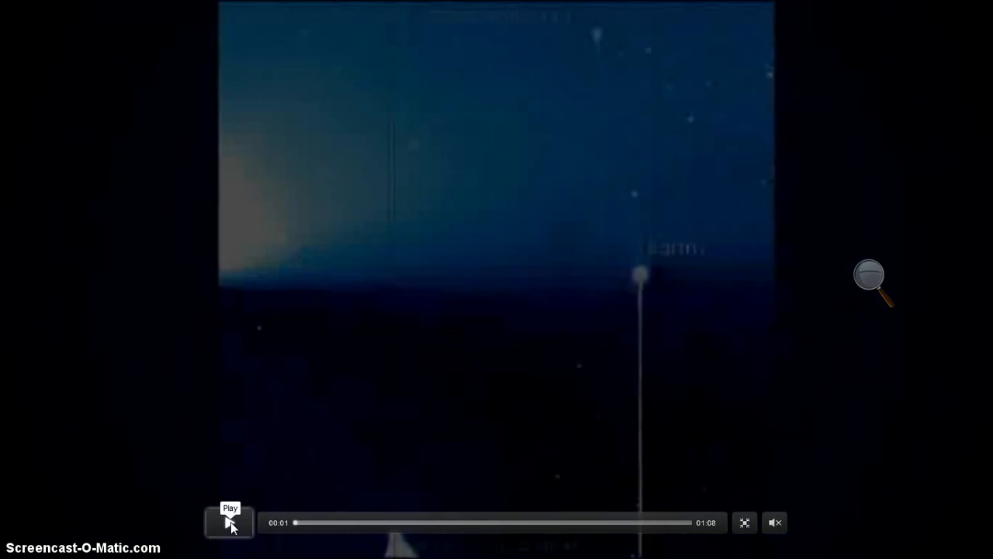
{"action": "left_click", "coordinate": [230, 522]}
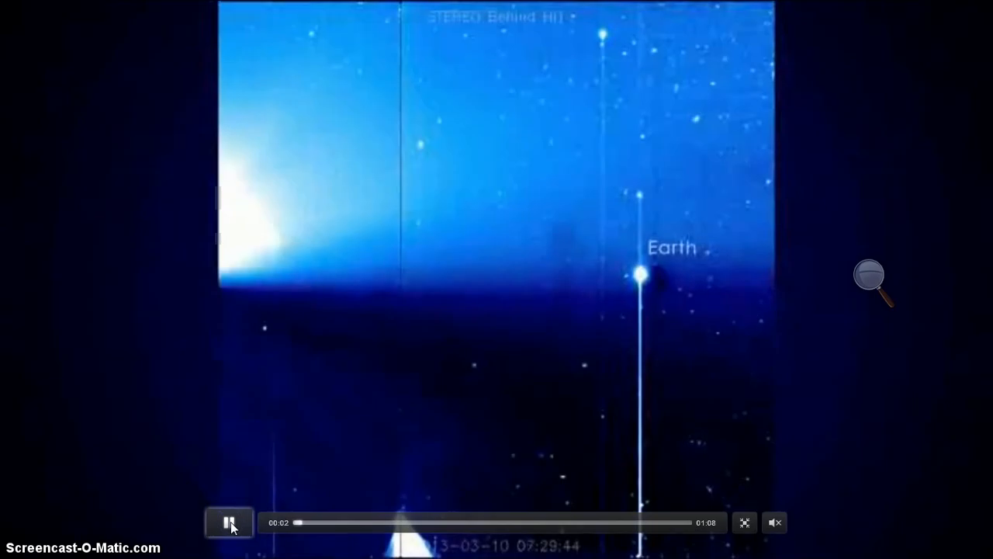
{"action": "left_click", "coordinate": [230, 522]}
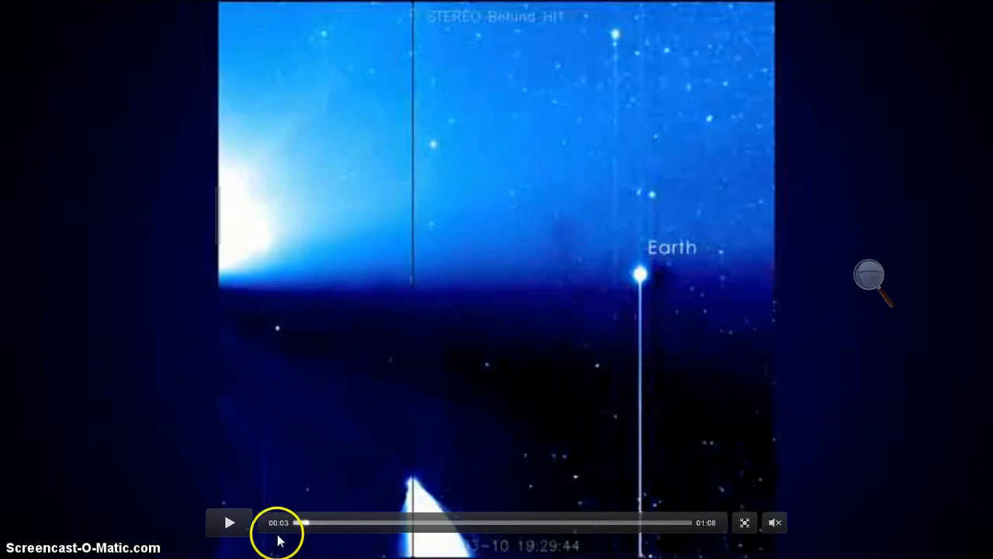
{"action": "left_click", "coordinate": [229, 522]}
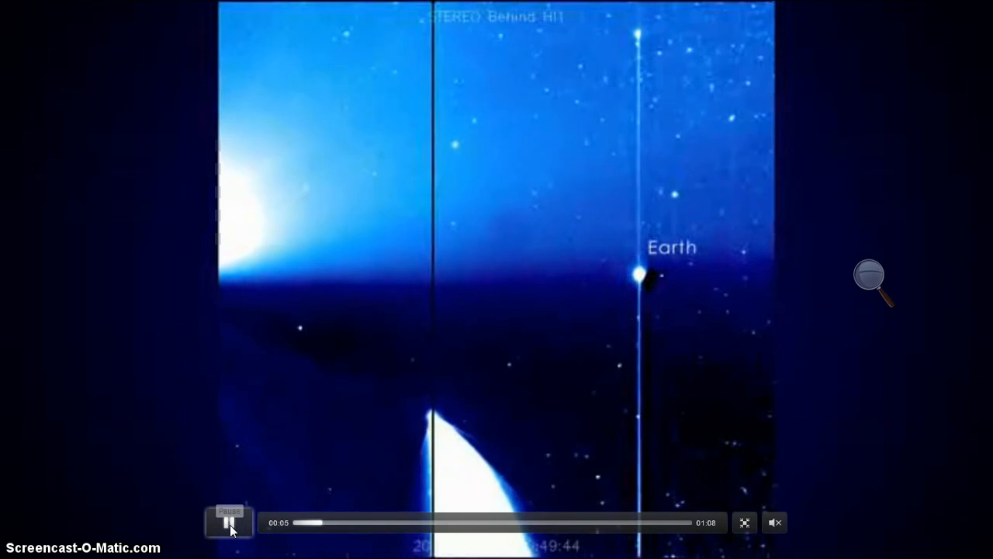
{"action": "left_click", "coordinate": [229, 521]}
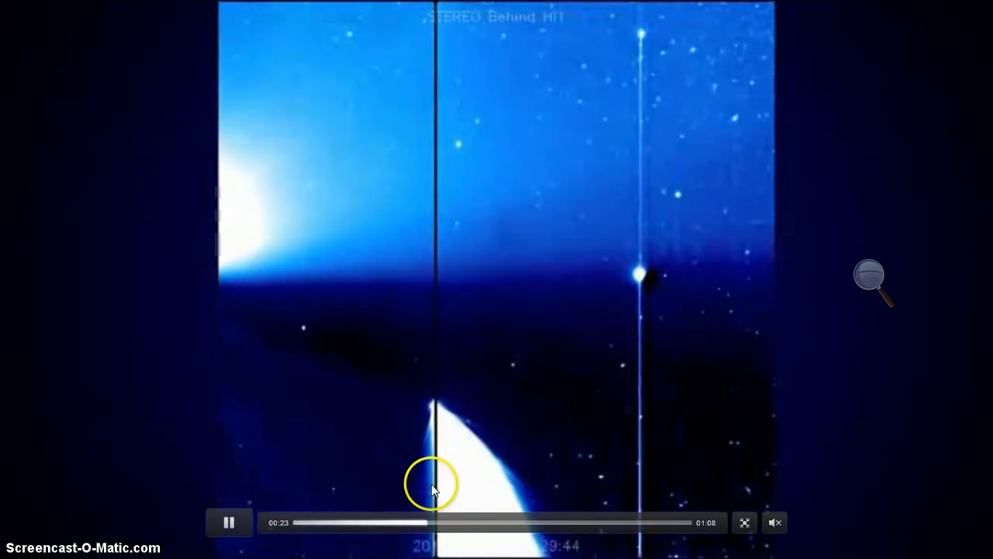
{"action": "mouse_move", "coordinate": [601, 346]}
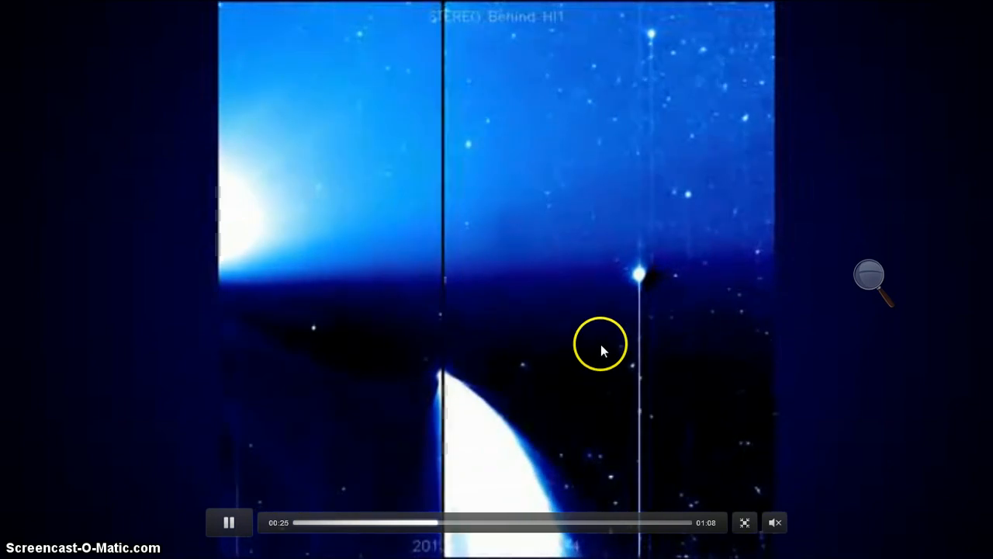
{"action": "mouse_move", "coordinate": [842, 349]}
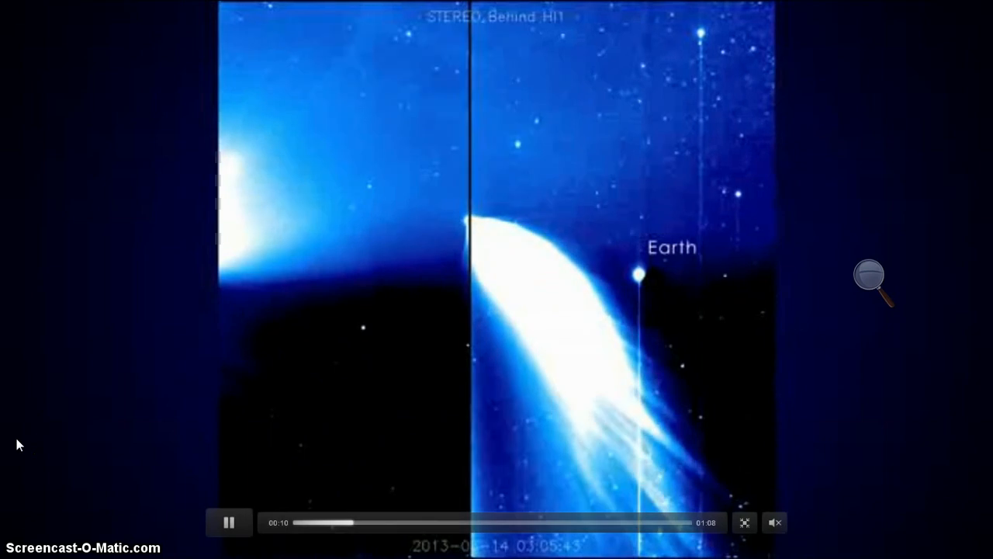
{"action": "left_click", "coordinate": [287, 522]}
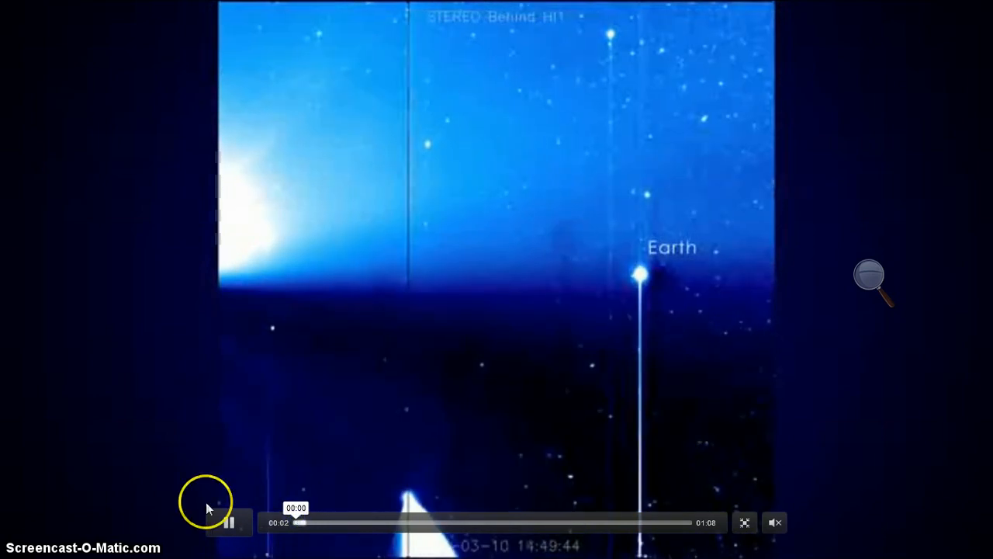
{"action": "left_click", "coordinate": [229, 521]}
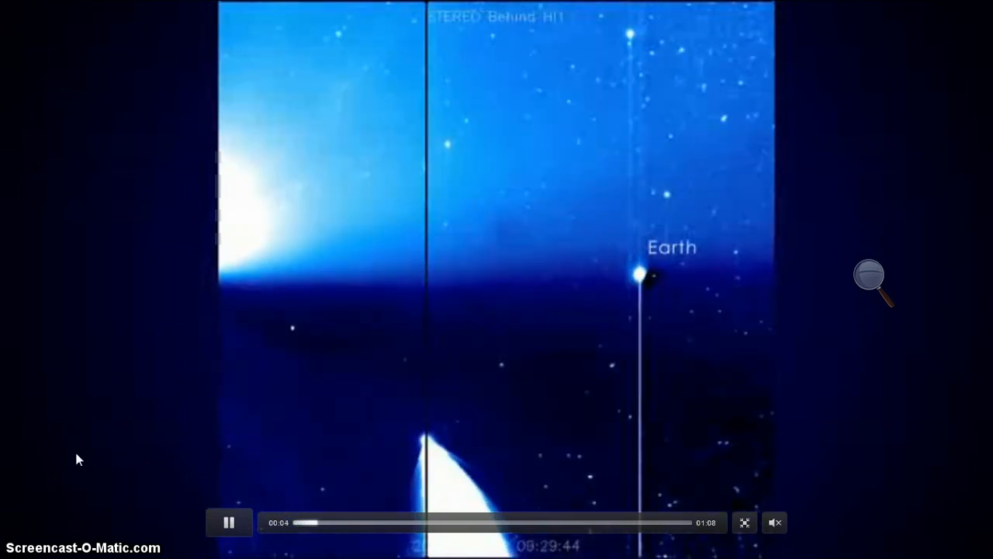